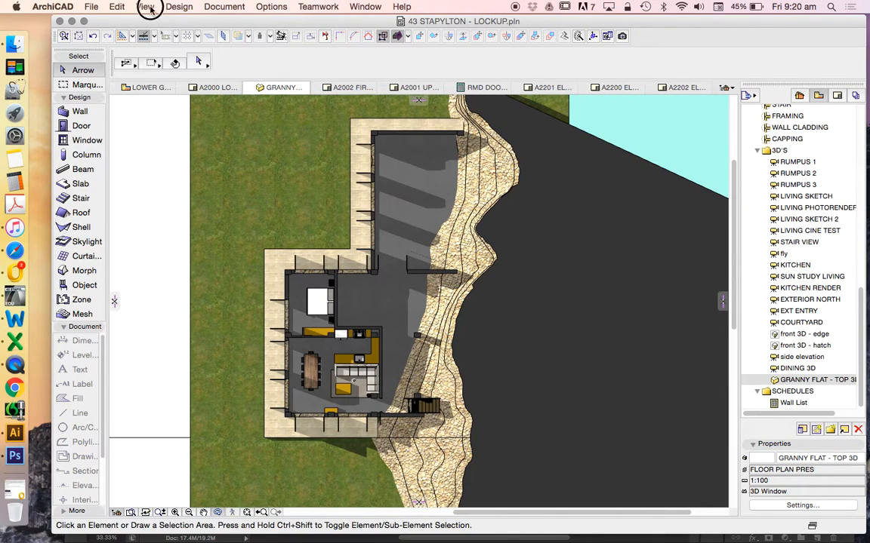
# - Turn off 3D Cutaway so the granny flat's roofs show in the top view
pyautogui.click(145, 6)
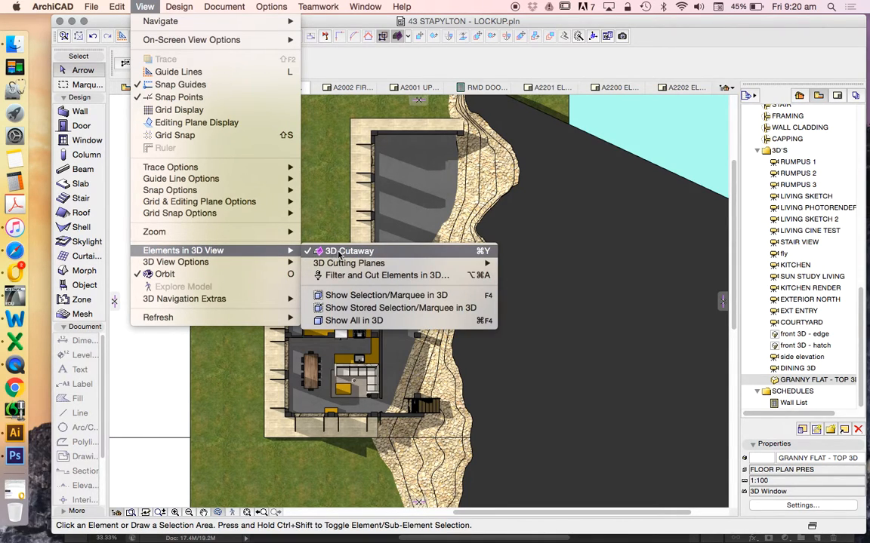
pyautogui.click(348, 251)
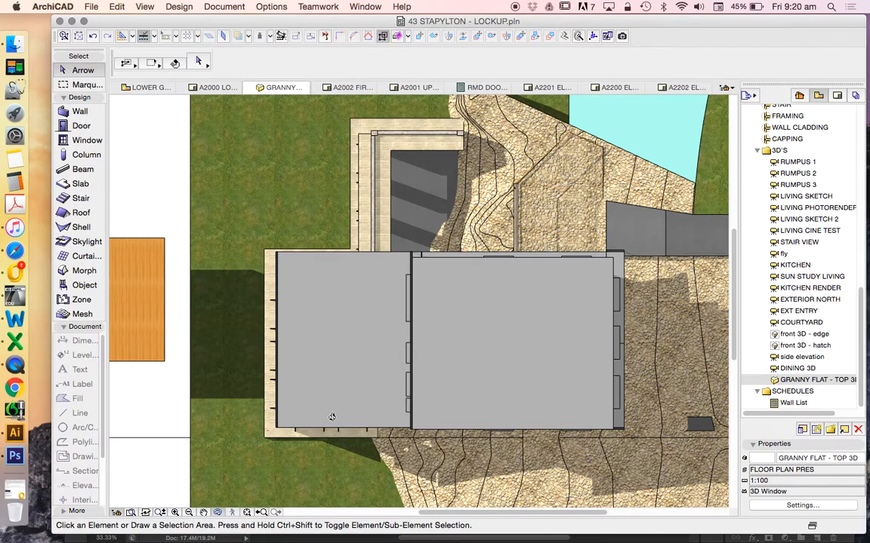
pyautogui.moveTo(218, 381)
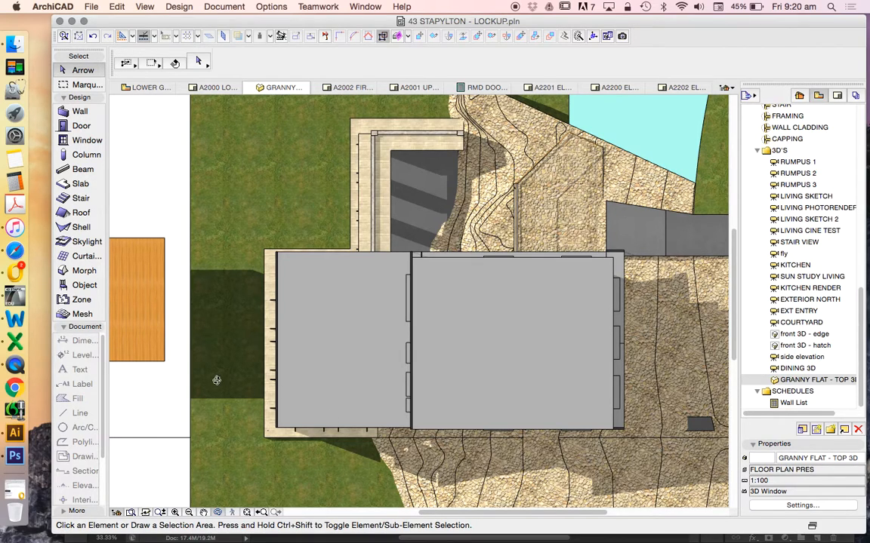
pyautogui.moveTo(187, 433)
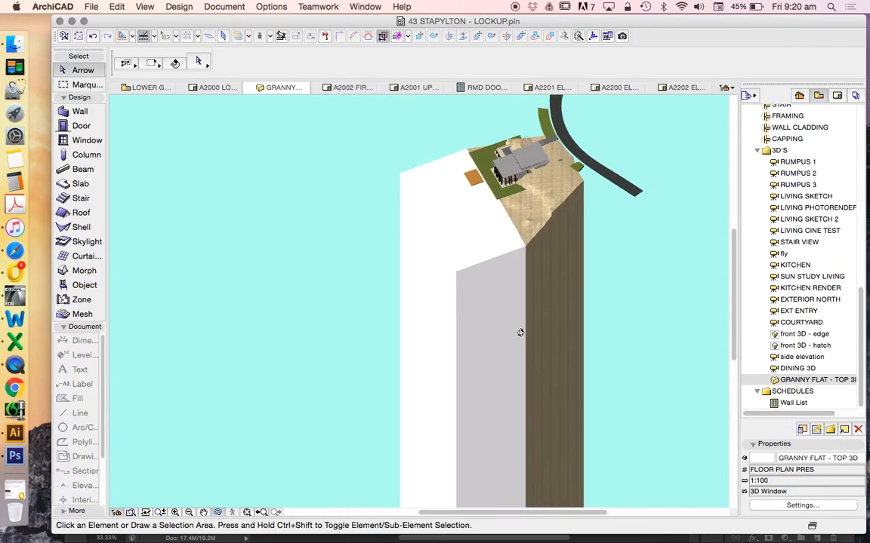
# - Orbit the 3D model from the top view into a perspective of the buildings
pyautogui.moveTo(519, 333); pyautogui.dragTo(545, 255)
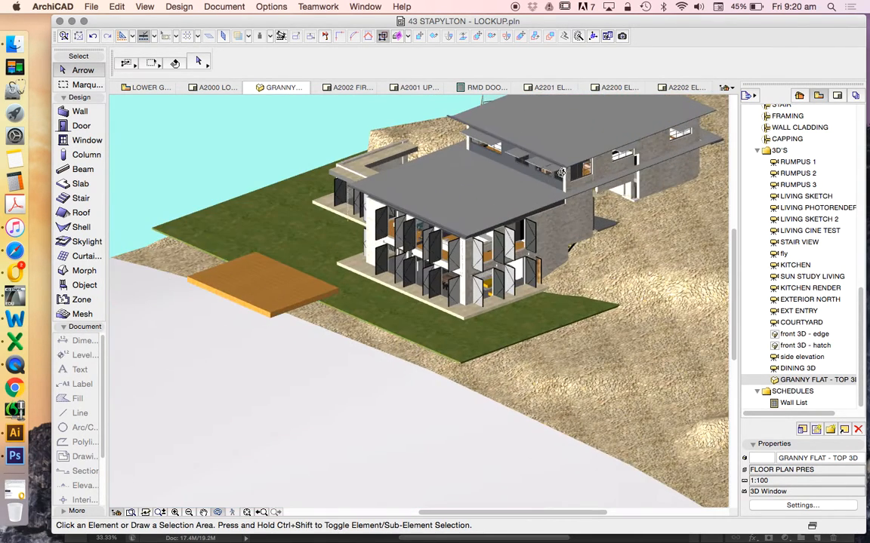
pyautogui.moveTo(561, 172); pyautogui.dragTo(480, 227)
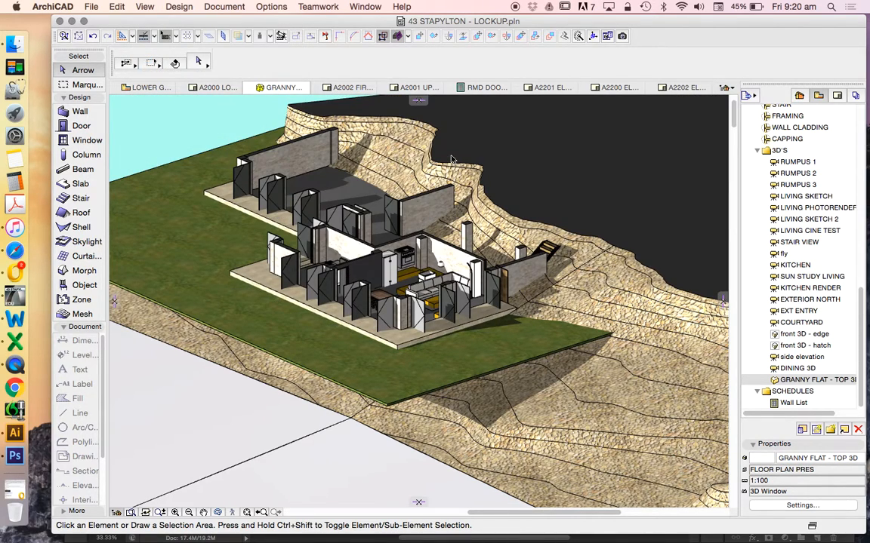
pyautogui.moveTo(302, 160)
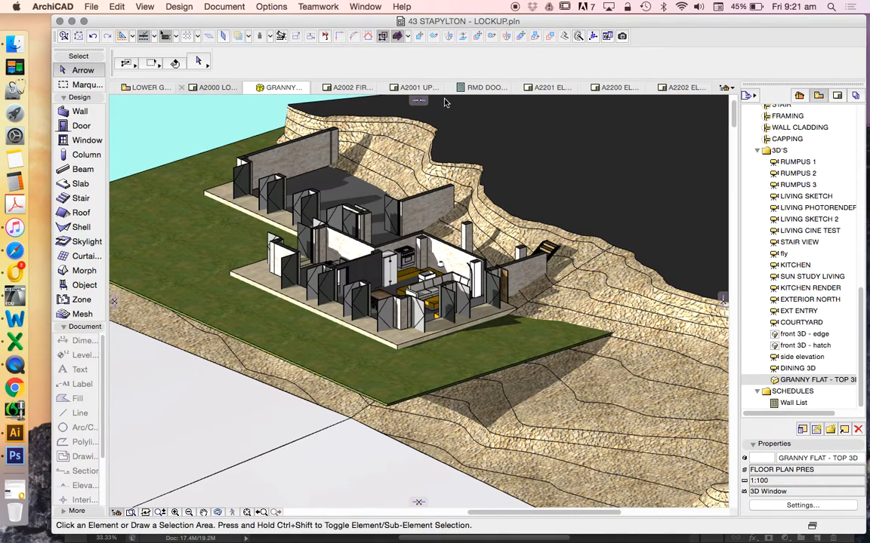
pyautogui.moveTo(706, 301)
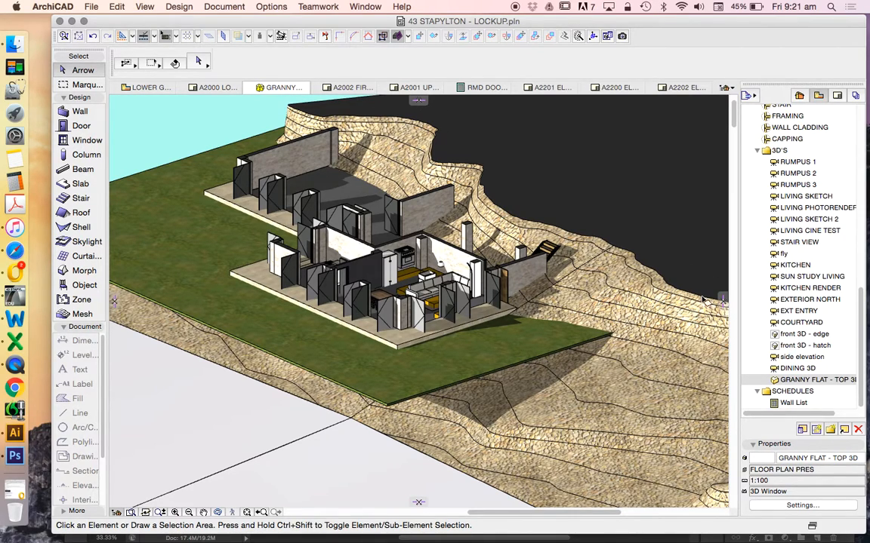
pyautogui.moveTo(211, 245)
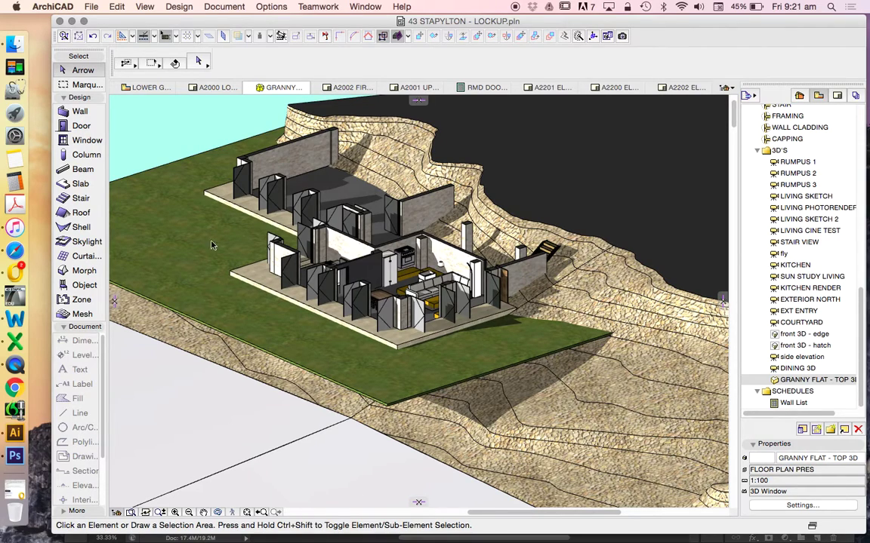
pyautogui.moveTo(419, 104)
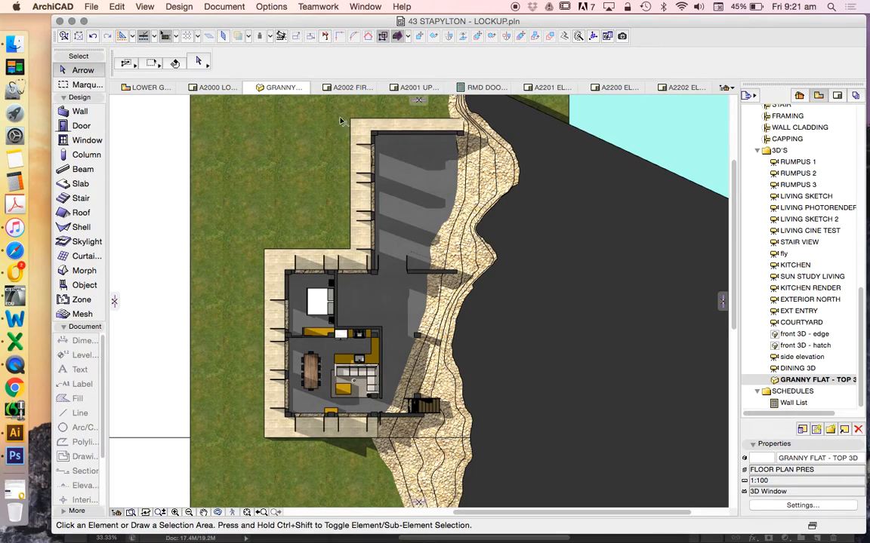
pyautogui.click(815, 380)
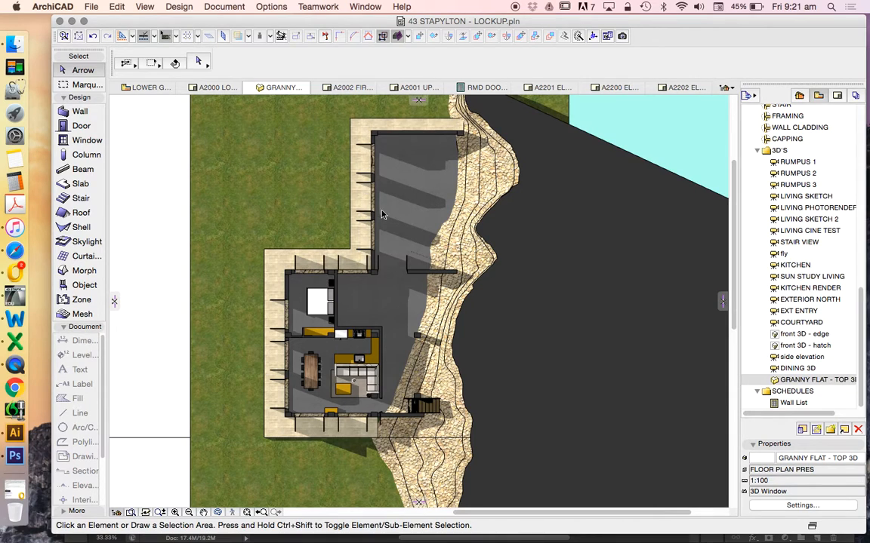
pyautogui.moveTo(290, 406)
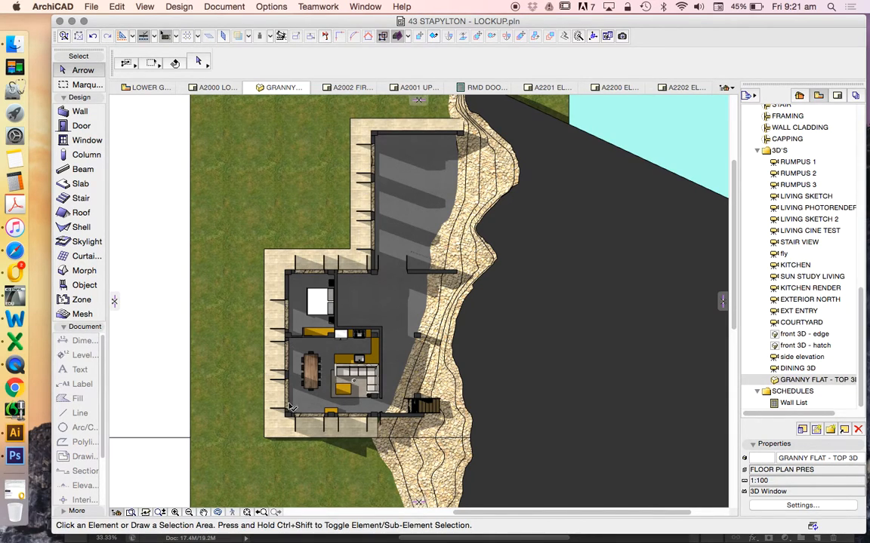
pyautogui.moveTo(468, 229)
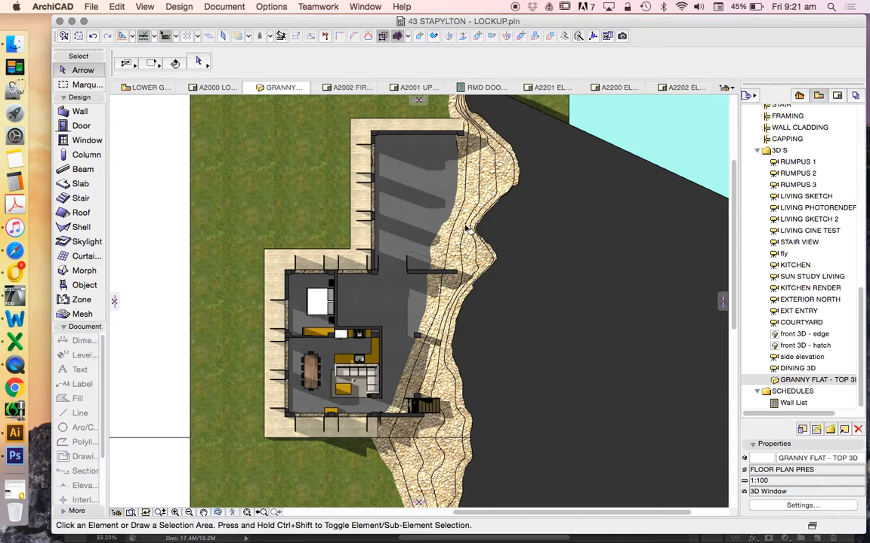
pyautogui.moveTo(487, 151)
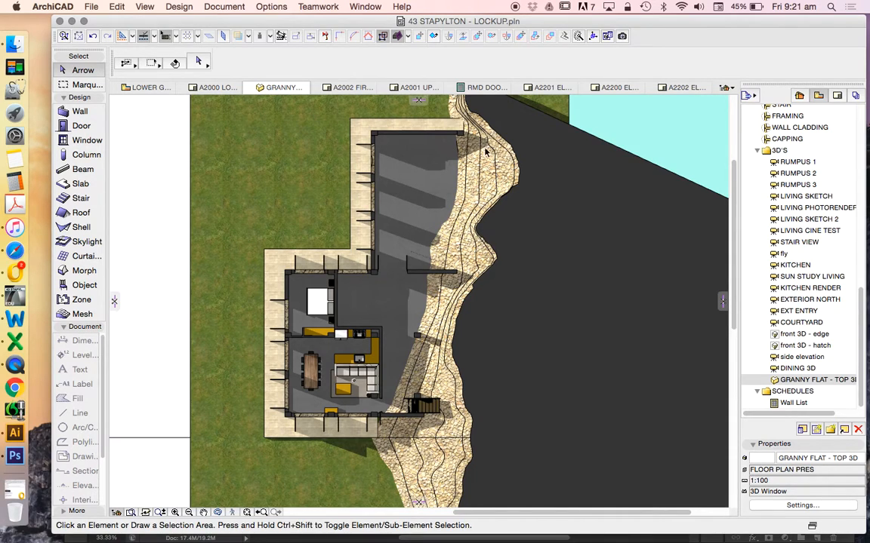
pyautogui.moveTo(272, 391)
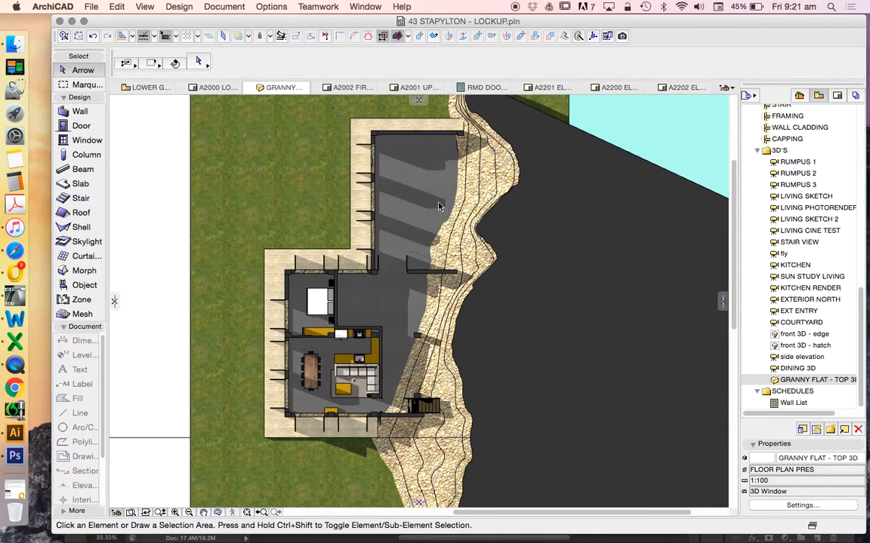
pyautogui.moveTo(451, 225)
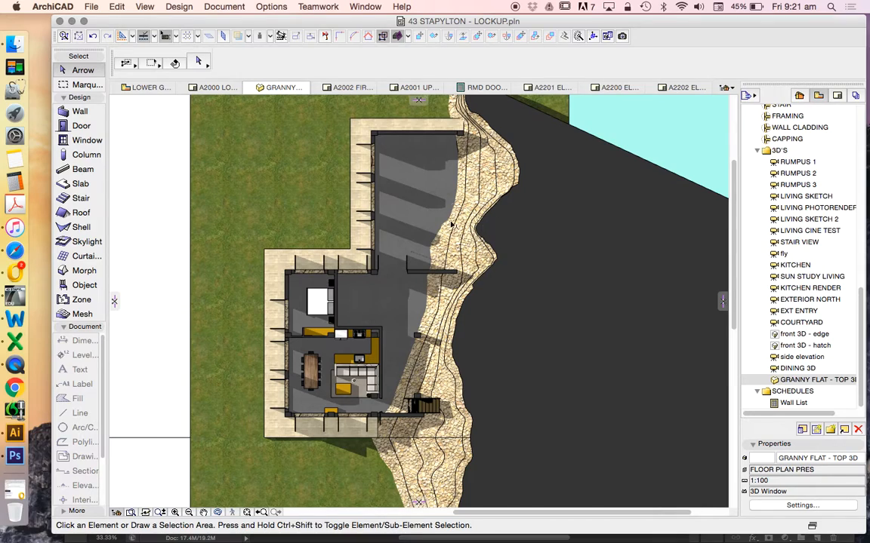
pyautogui.moveTo(405, 223)
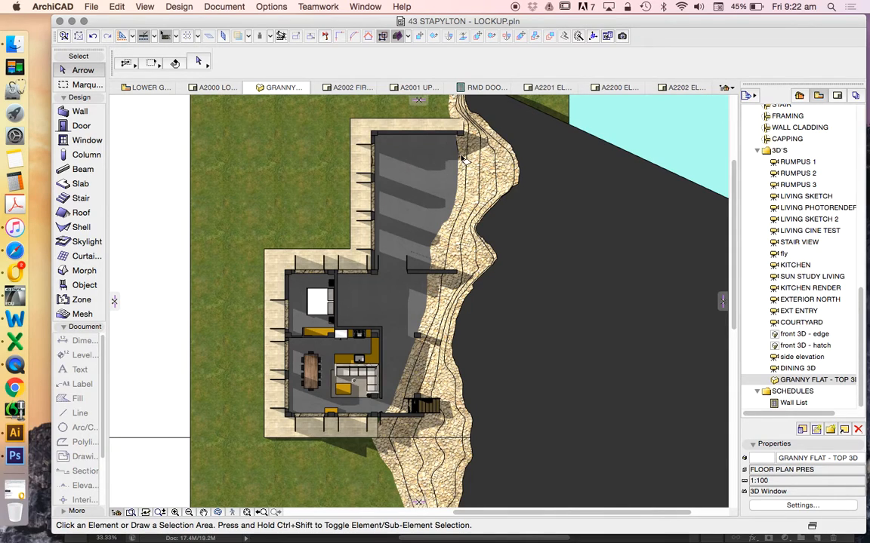
pyautogui.moveTo(468, 149)
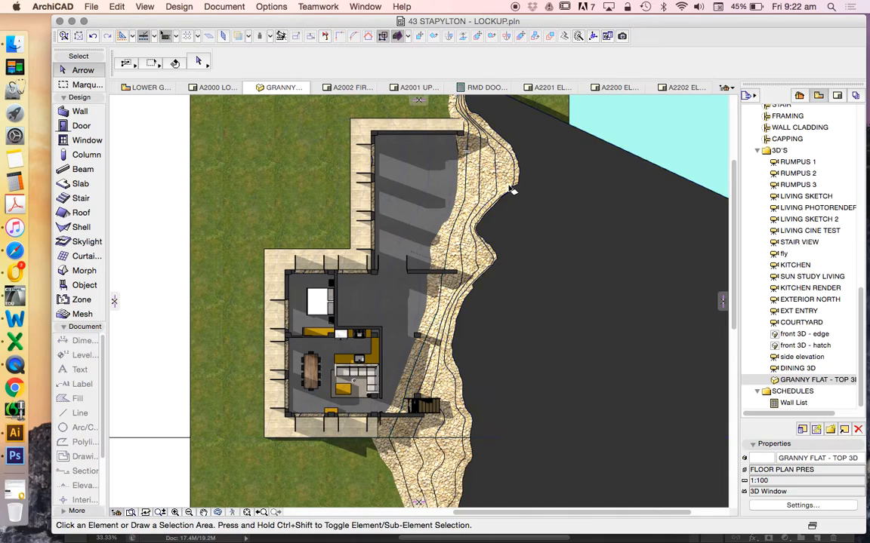
pyautogui.moveTo(610, 372)
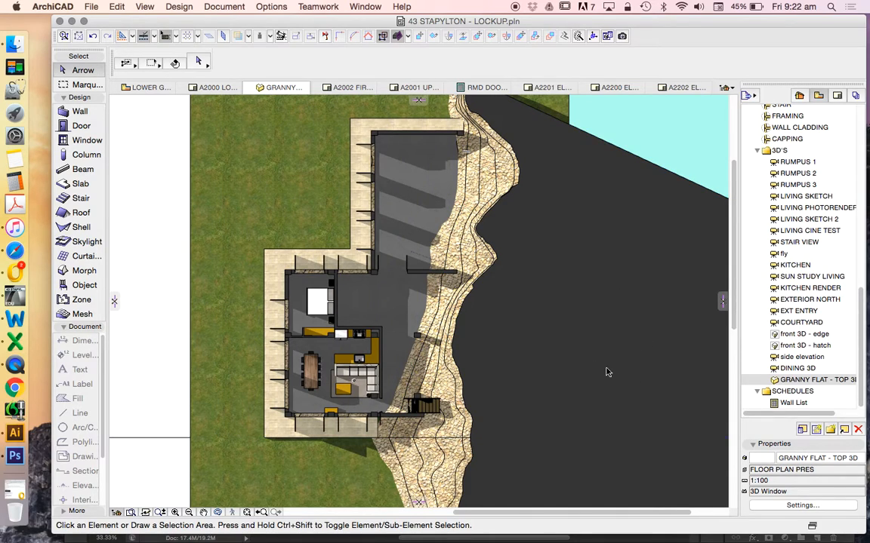
pyautogui.moveTo(709, 325)
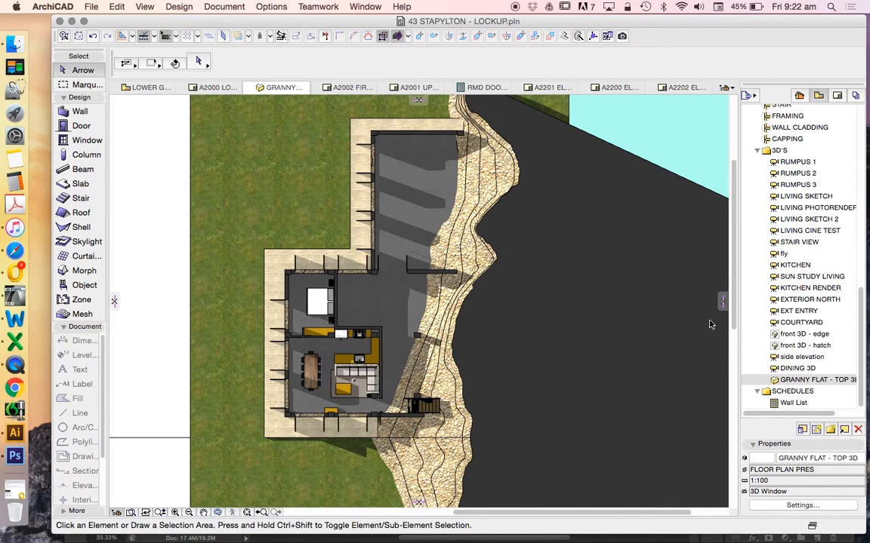
pyautogui.moveTo(320, 323)
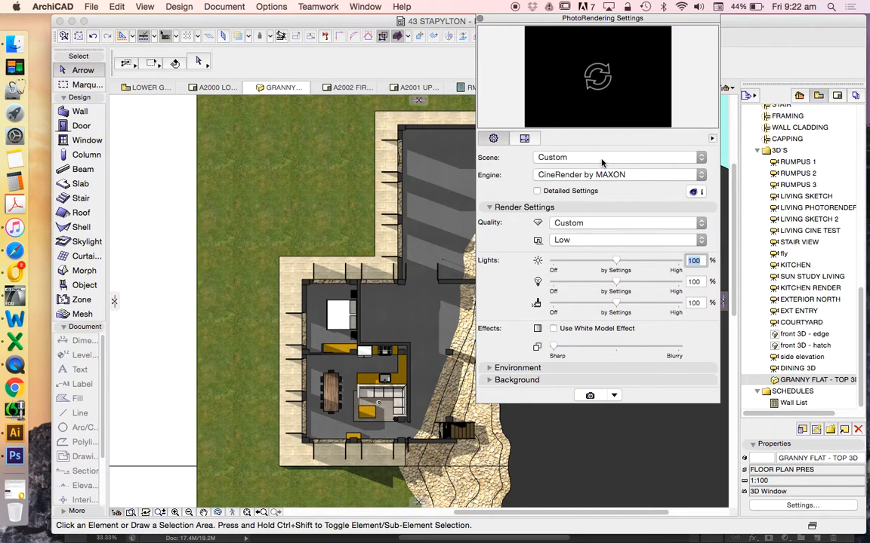
pyautogui.moveTo(577, 179)
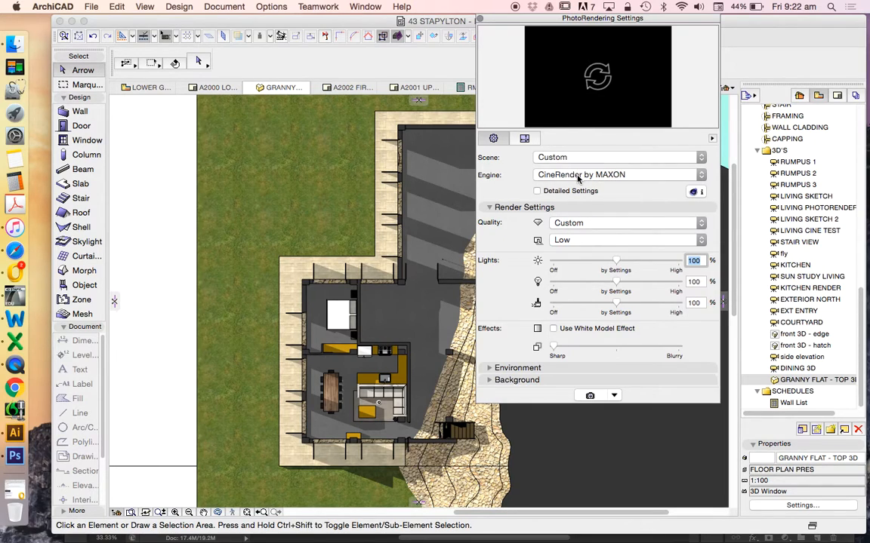
pyautogui.moveTo(596, 76)
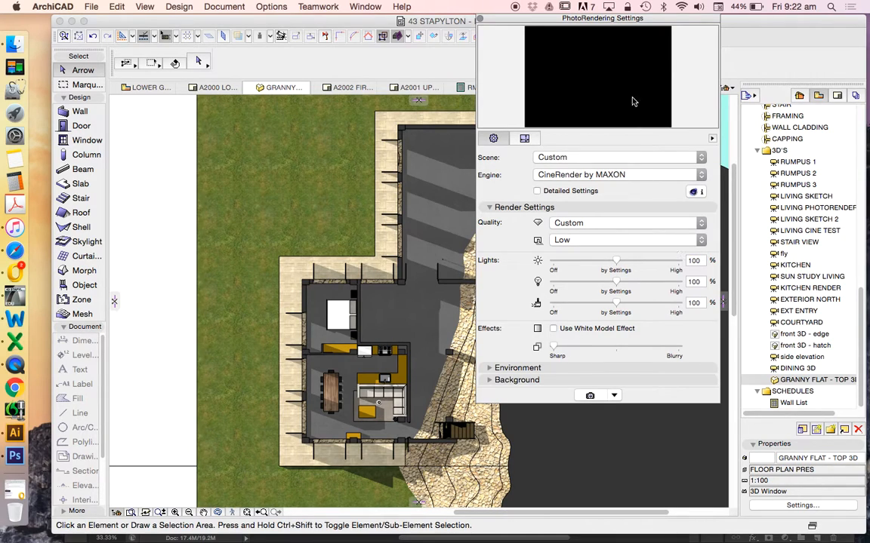
pyautogui.moveTo(629, 66)
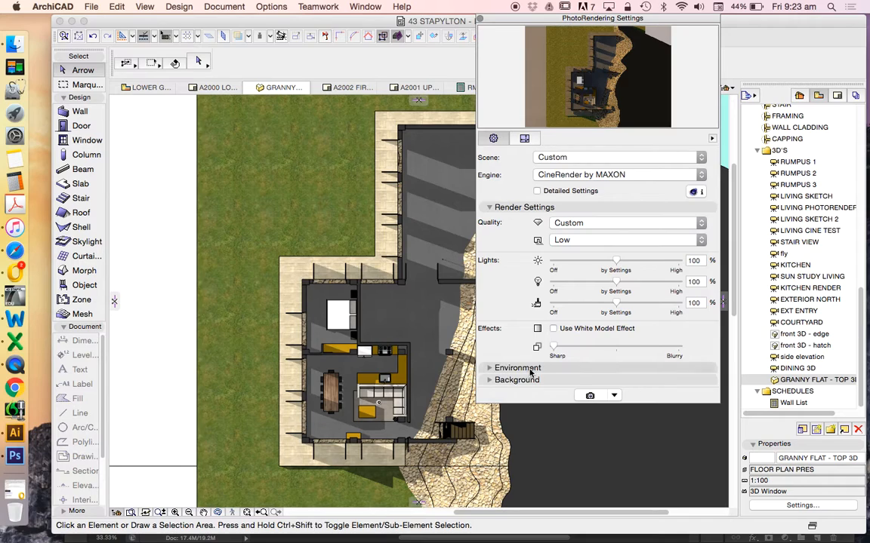
# - Check the Environment sky and sun settings, then return to Render Settings
pyautogui.click(518, 368)
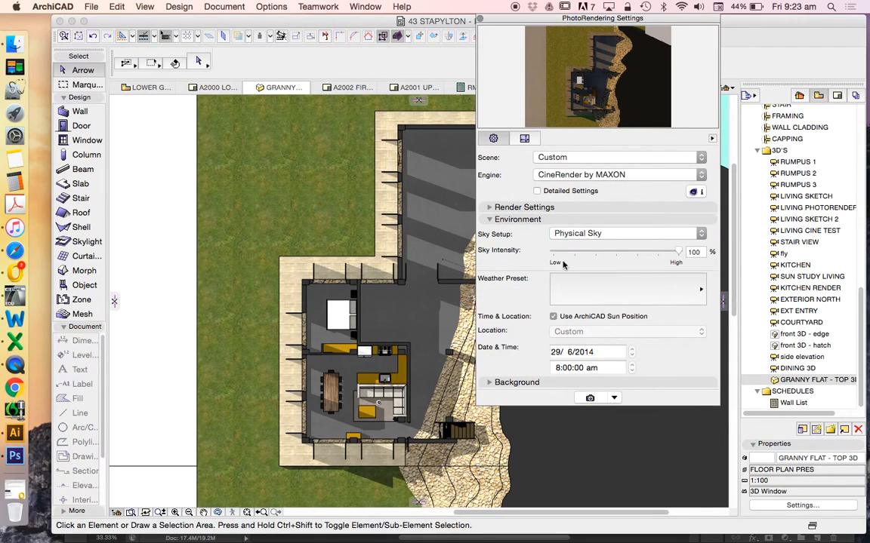
pyautogui.moveTo(588, 238)
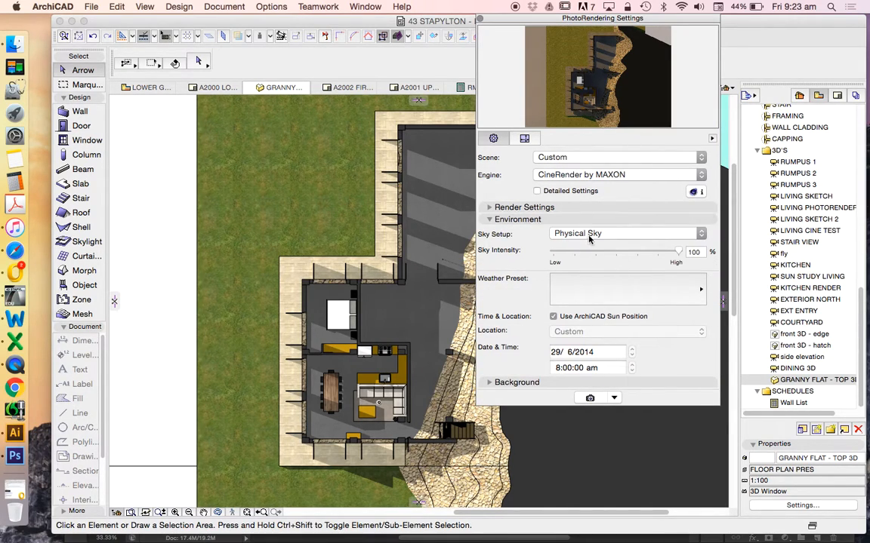
pyautogui.click(524, 207)
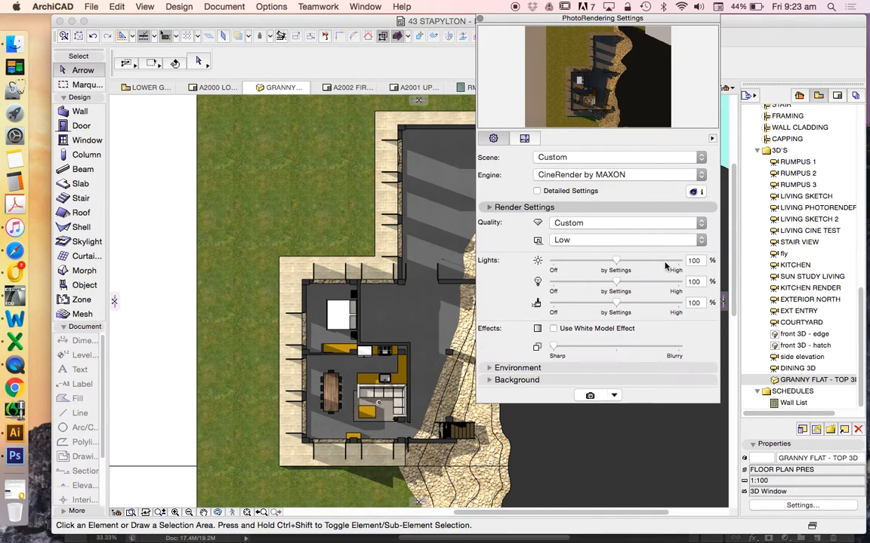
pyautogui.moveTo(516, 266)
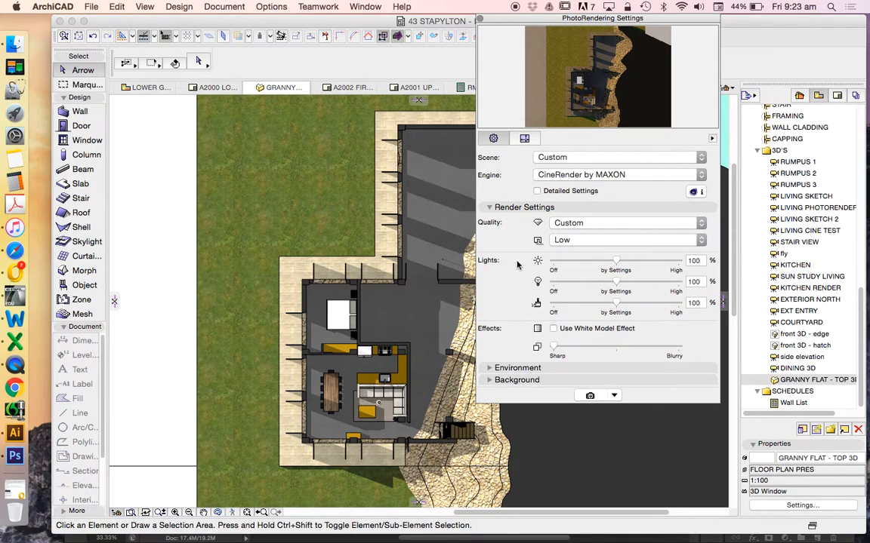
pyautogui.moveTo(242, 249)
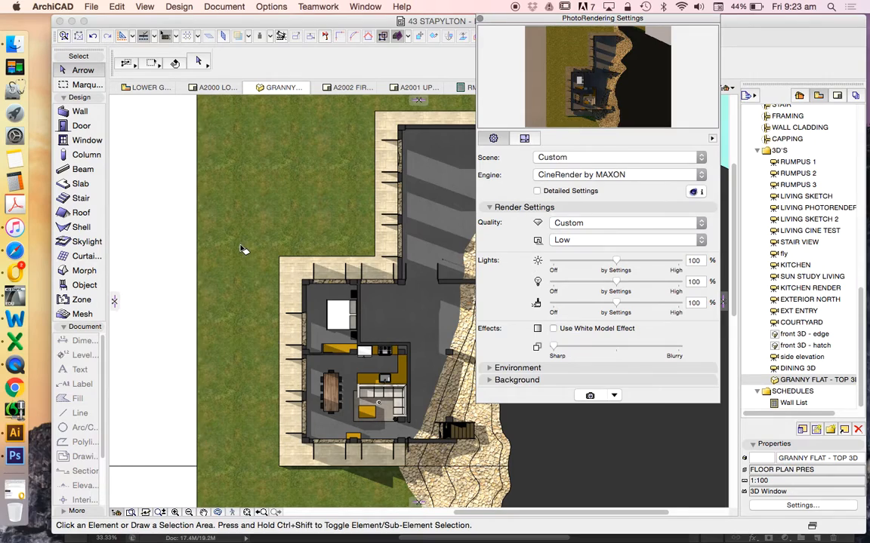
pyautogui.moveTo(81, 483)
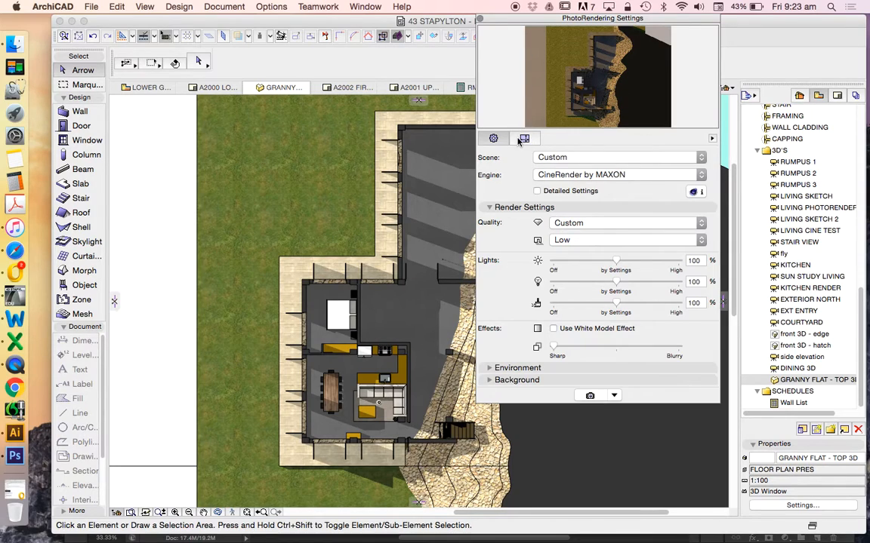
# - Check the render output size at 600 by 415 pixels in the Size settings
pyautogui.click(524, 139)
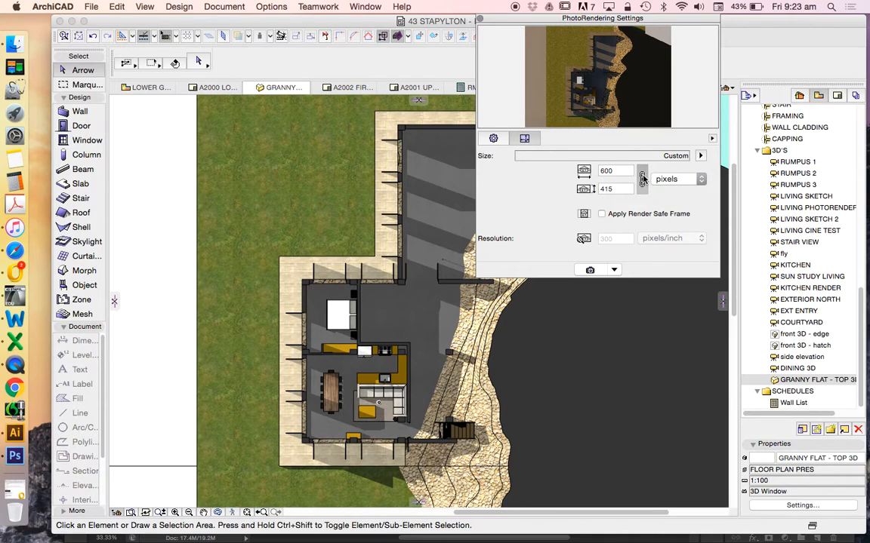
pyautogui.tripleClick(611, 170)
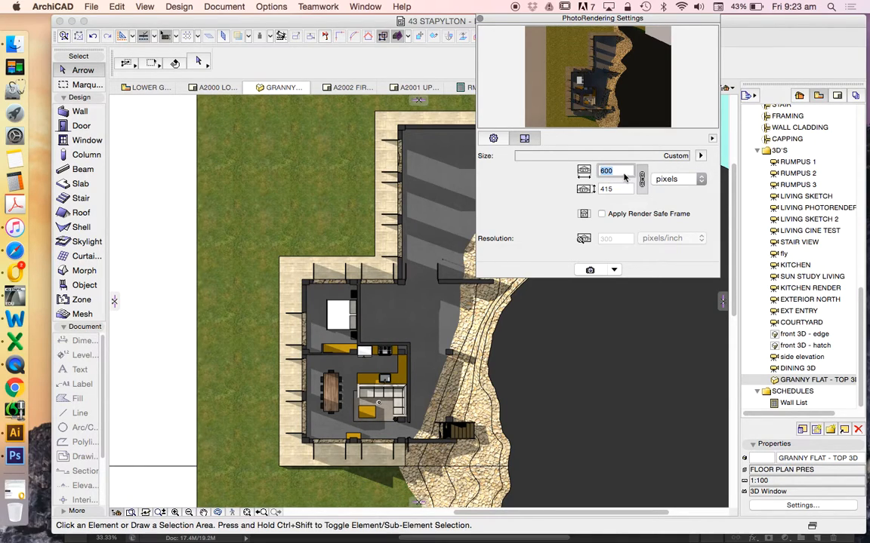
pyautogui.tripleClick(605, 169)
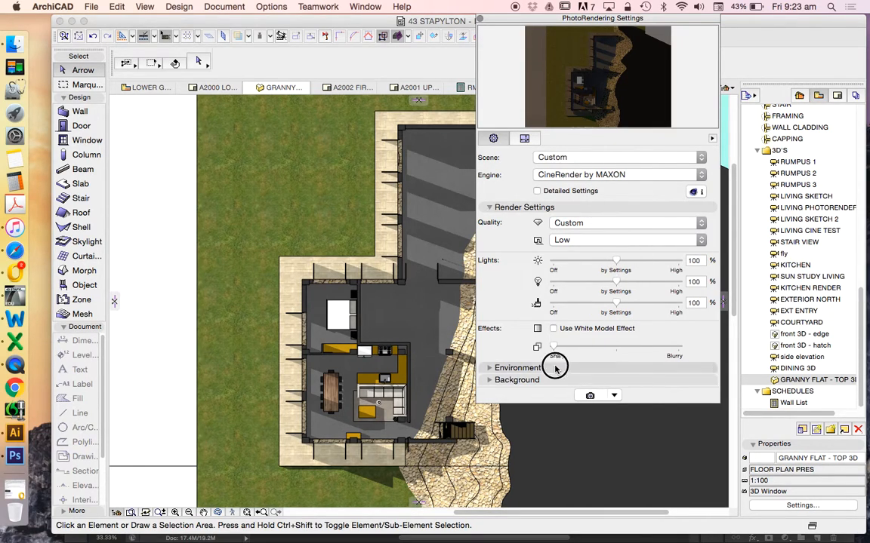
# - Set the render environment's Sky Setup to HDRI Sky and show Render Settings again
pyautogui.click(518, 368)
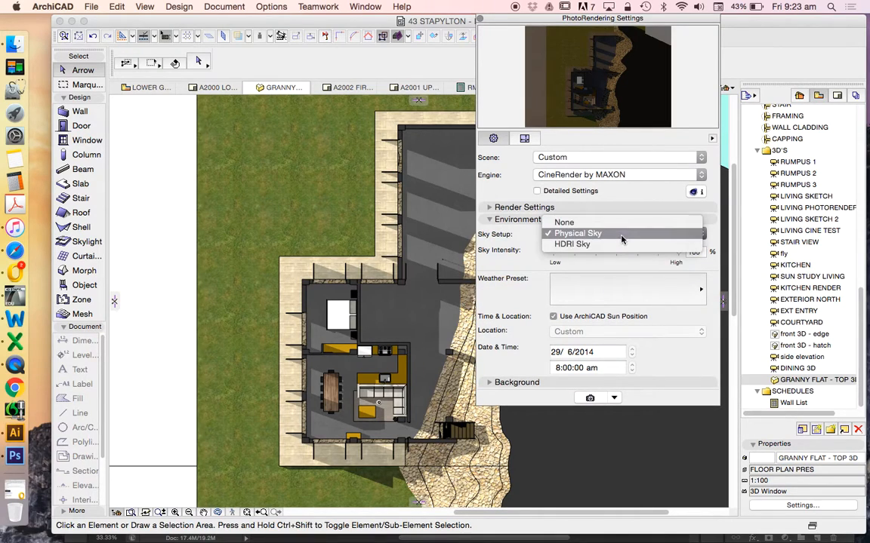
pyautogui.click(572, 245)
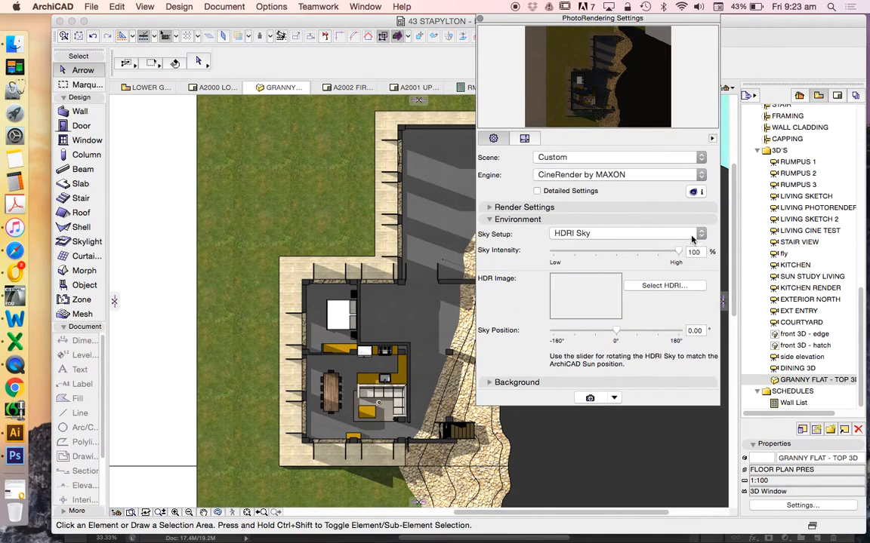
pyautogui.click(518, 218)
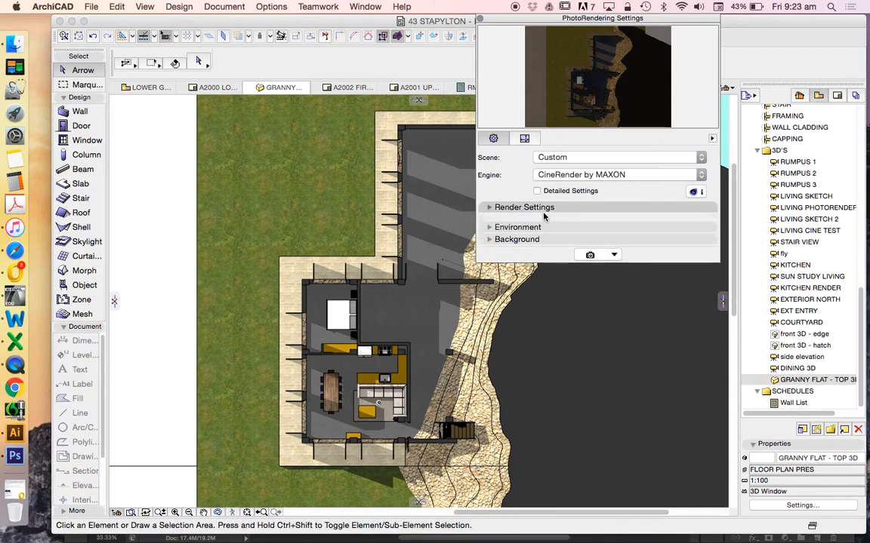
pyautogui.click(524, 206)
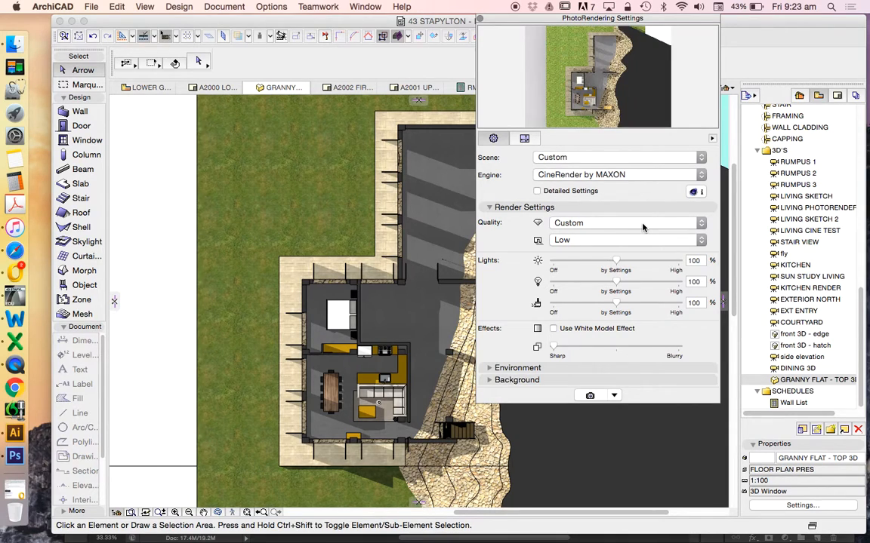
pyautogui.moveTo(581, 261)
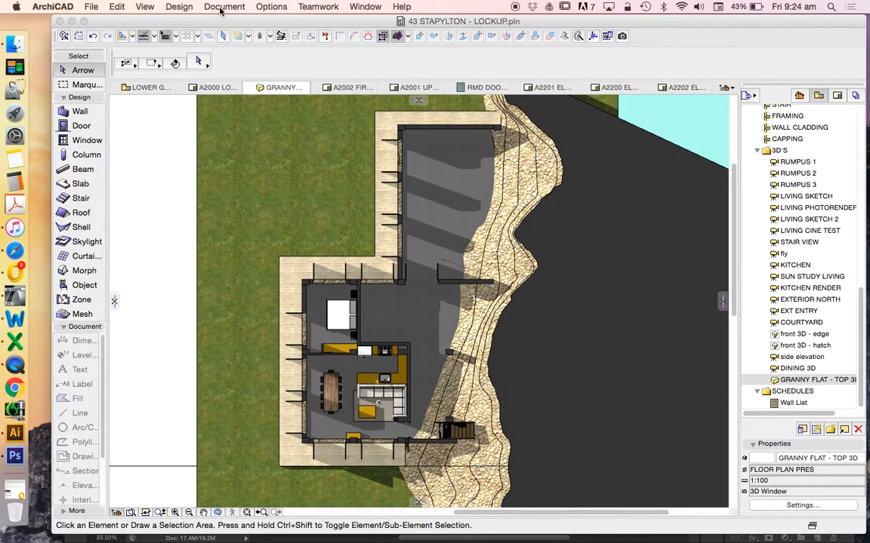
pyautogui.moveTo(241, 24)
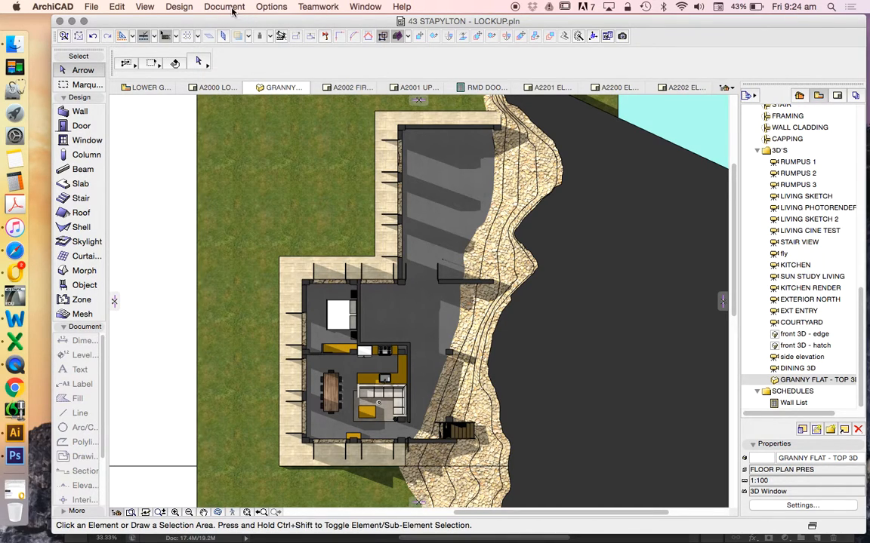
# - Browse the File and Document menus for the photorendering commands
pyautogui.click(90, 6)
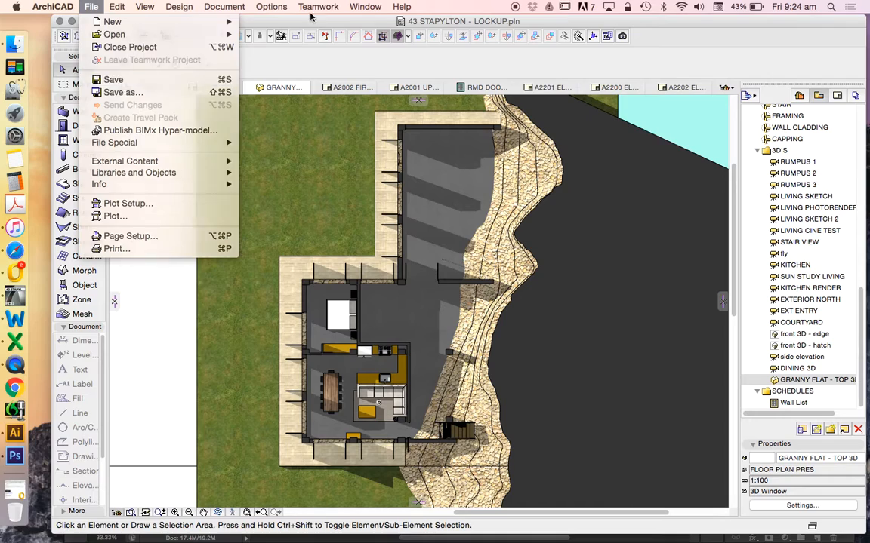
pyautogui.click(224, 6)
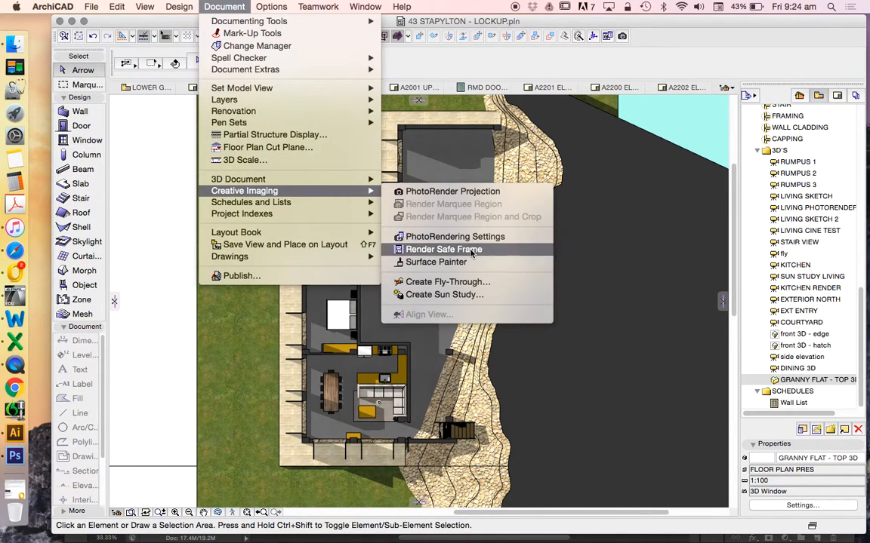
pyautogui.moveTo(453, 190)
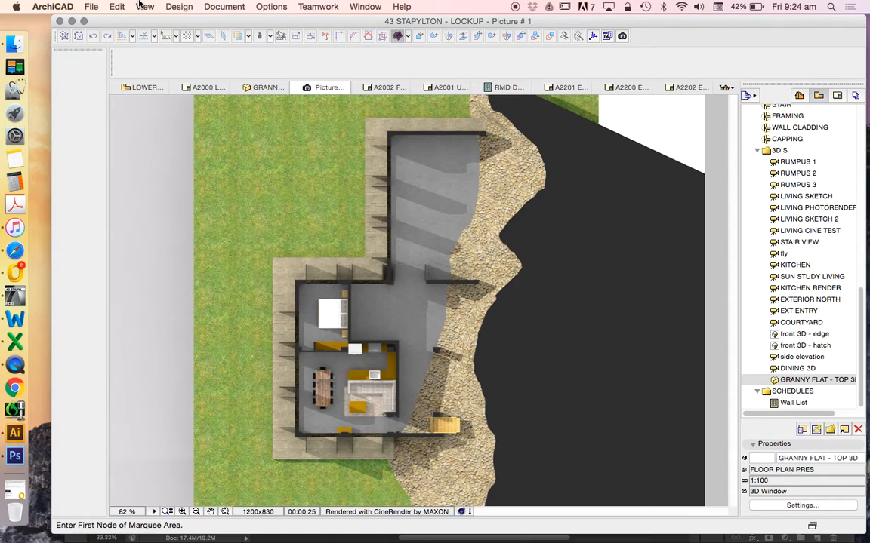
pyautogui.moveTo(508, 86)
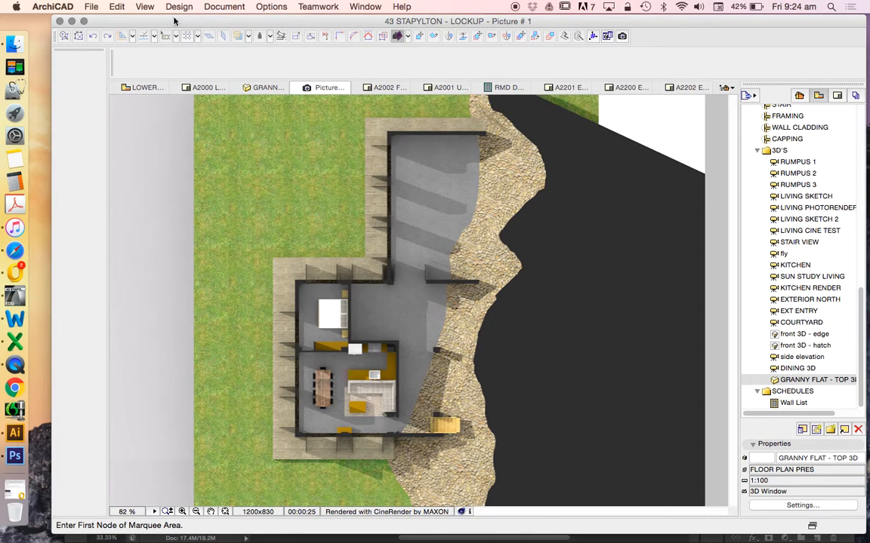
pyautogui.moveTo(90, 6)
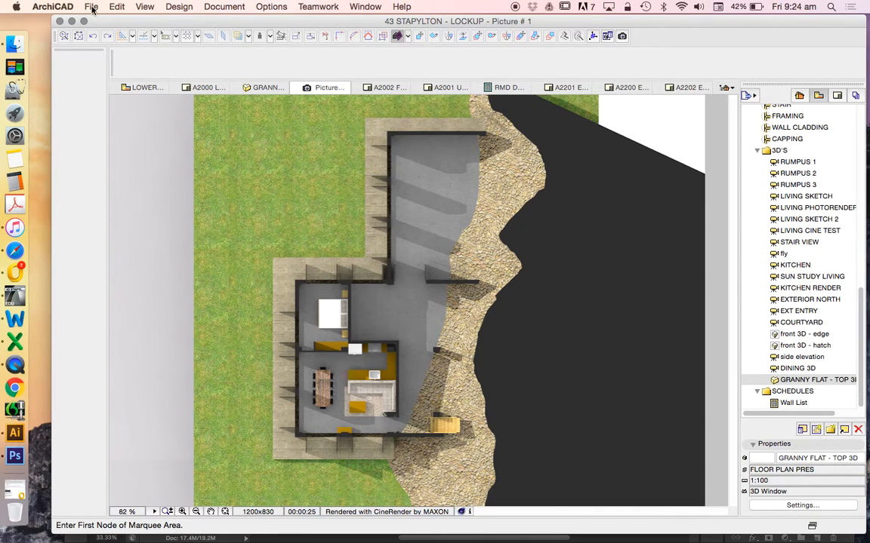
# - Start Save As for the render and browse to the project's RENDERS folder
pyautogui.click(91, 6)
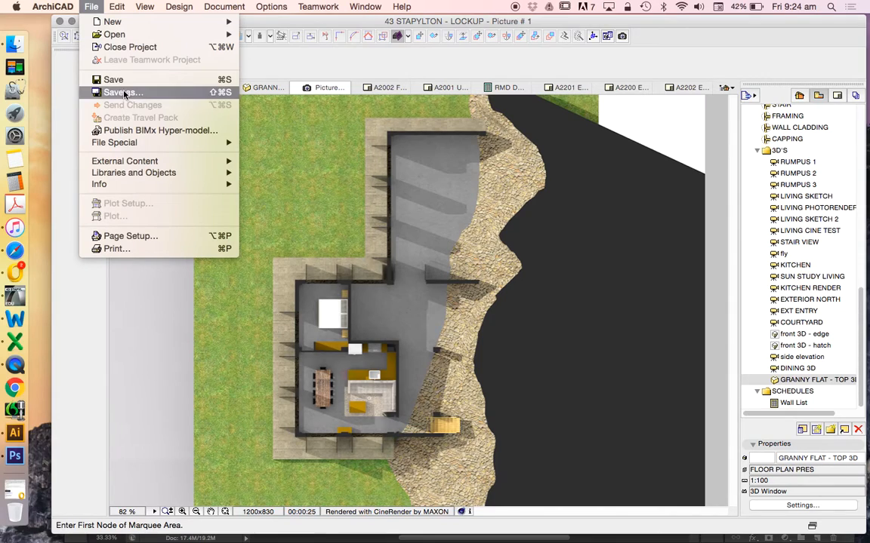
pyautogui.click(121, 92)
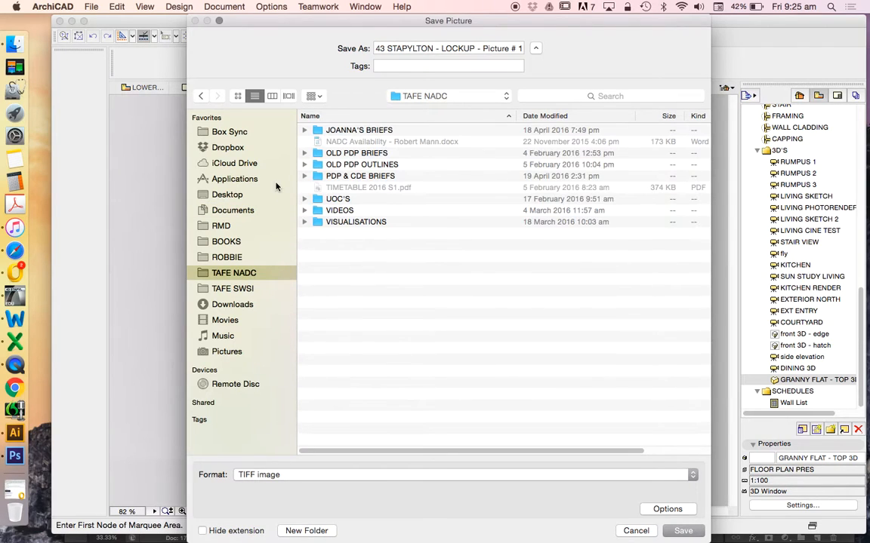
pyautogui.click(221, 227)
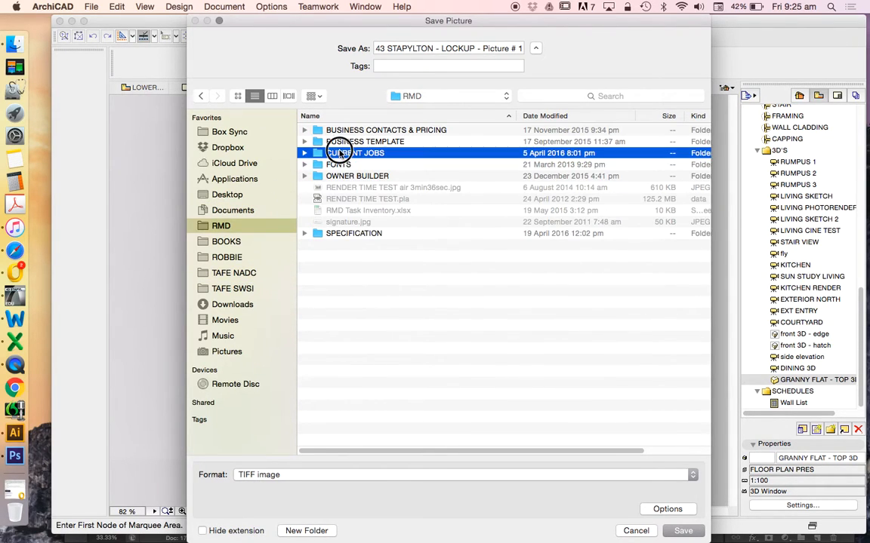
pyautogui.doubleClick(356, 153)
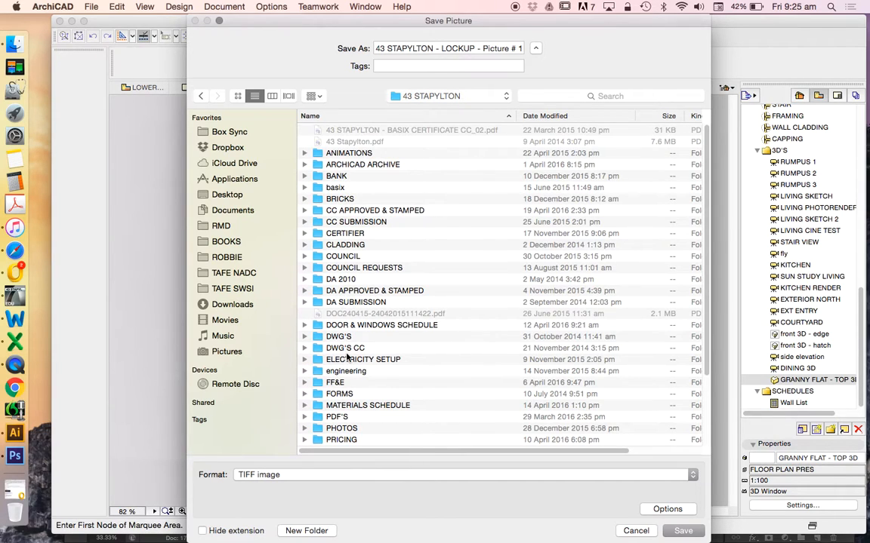
pyautogui.scroll(-3)
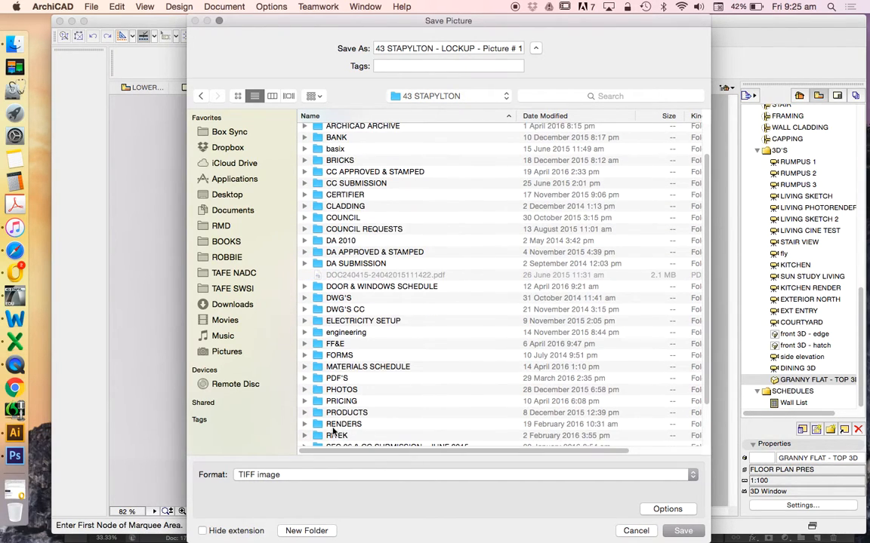
pyautogui.doubleClick(344, 423)
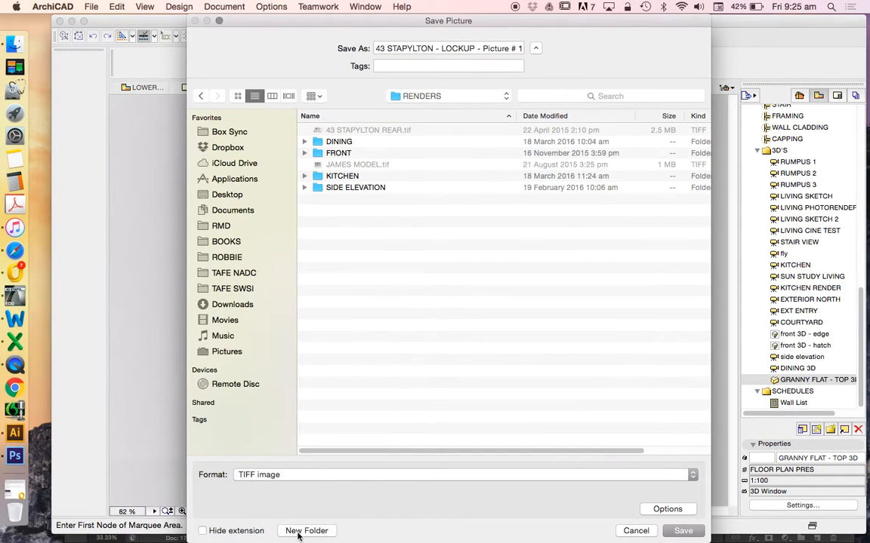
# - Create a GRANNY FLAT folder there and save the render as TOP VIEW 1.tif
pyautogui.click(306, 531)
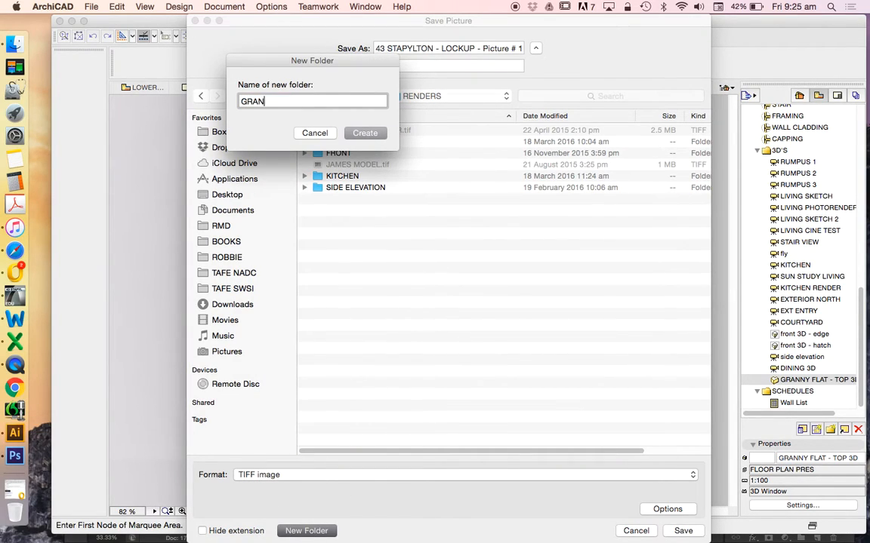
pyautogui.click(365, 133)
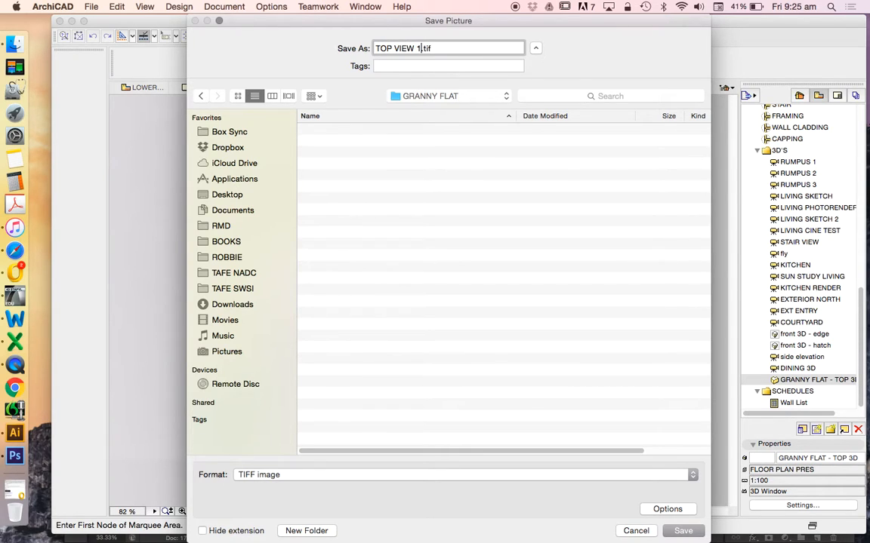
pyautogui.click(683, 532)
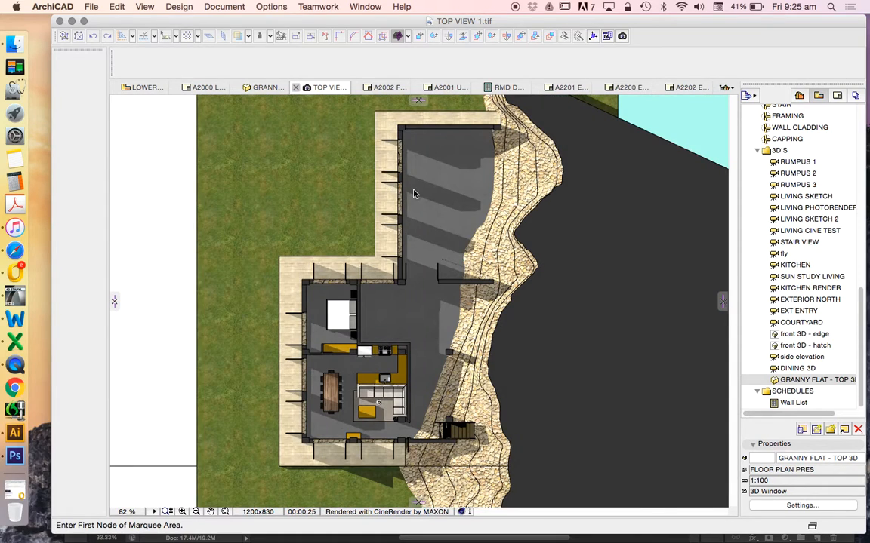
# - Set the sun altitude to 5° in 3D Projection Settings, giving long diagonal shadows
pyautogui.click(145, 6)
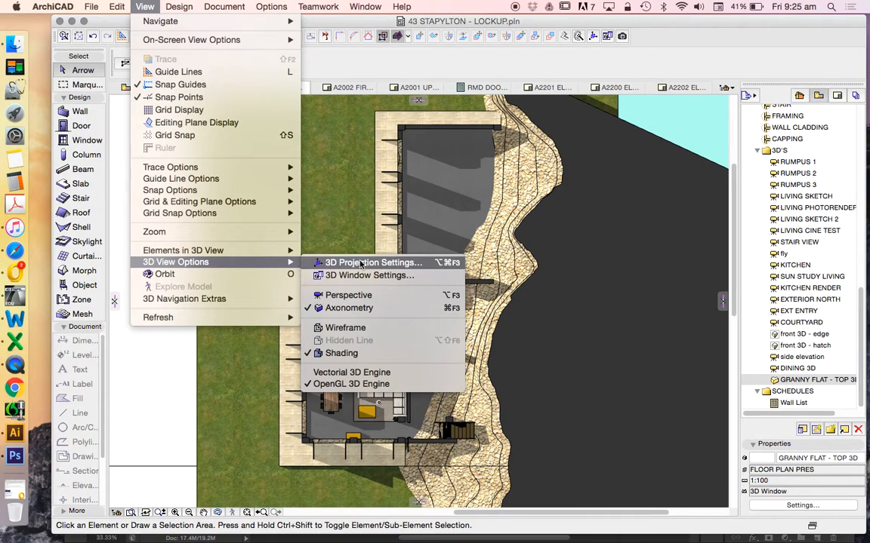
pyautogui.click(371, 262)
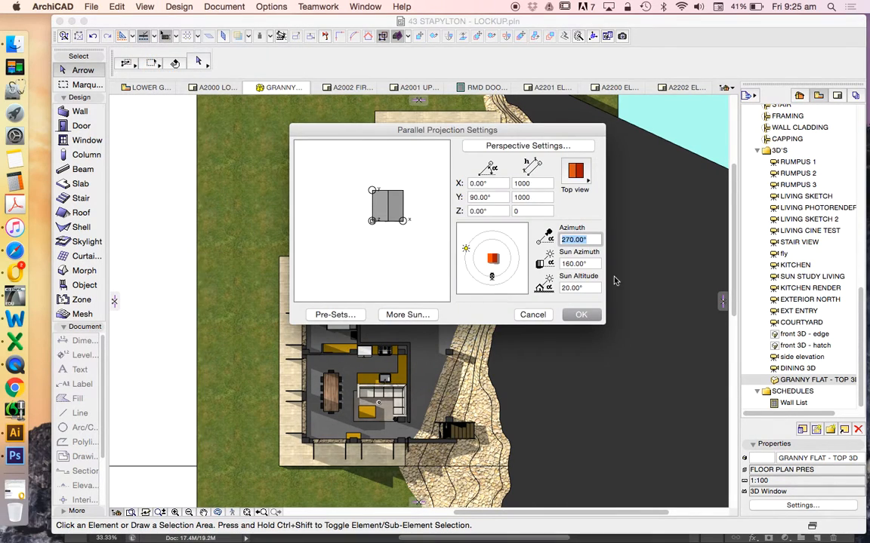
pyautogui.moveTo(468, 251)
pyautogui.write('5')
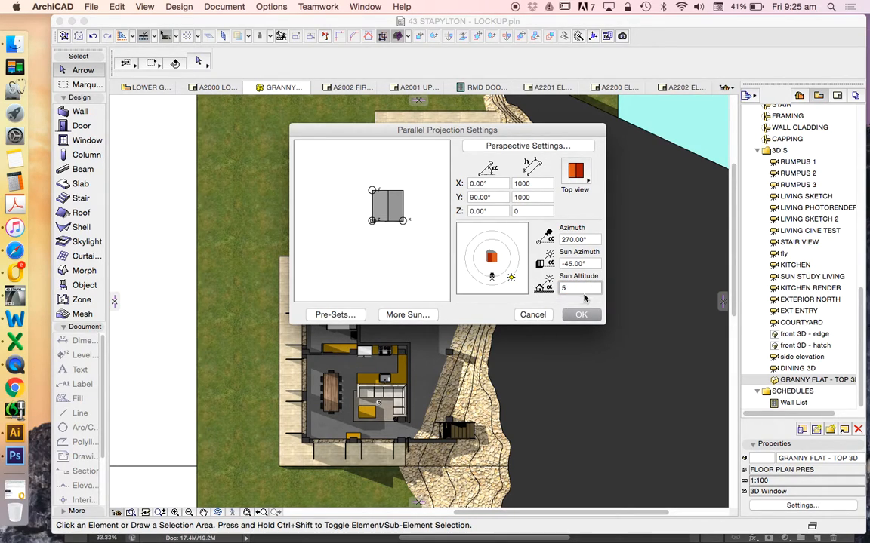
pyautogui.click(580, 315)
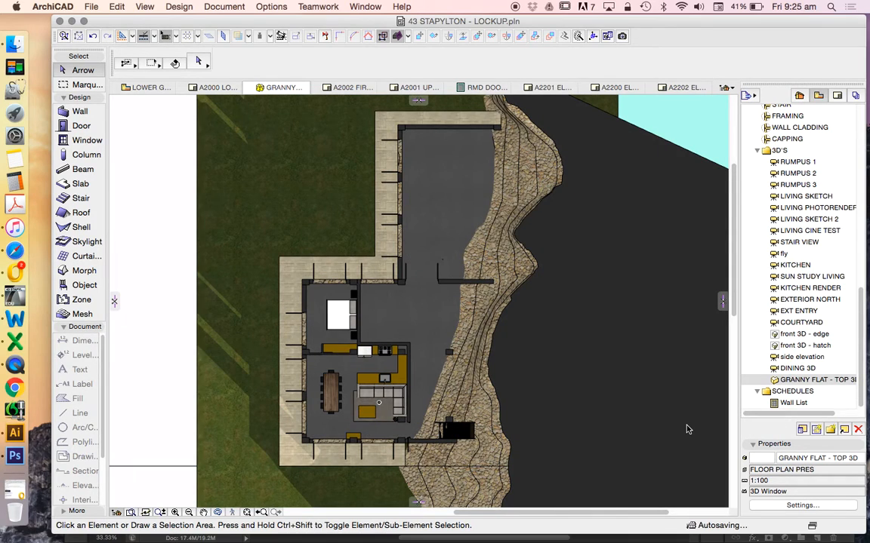
pyautogui.moveTo(235, 109)
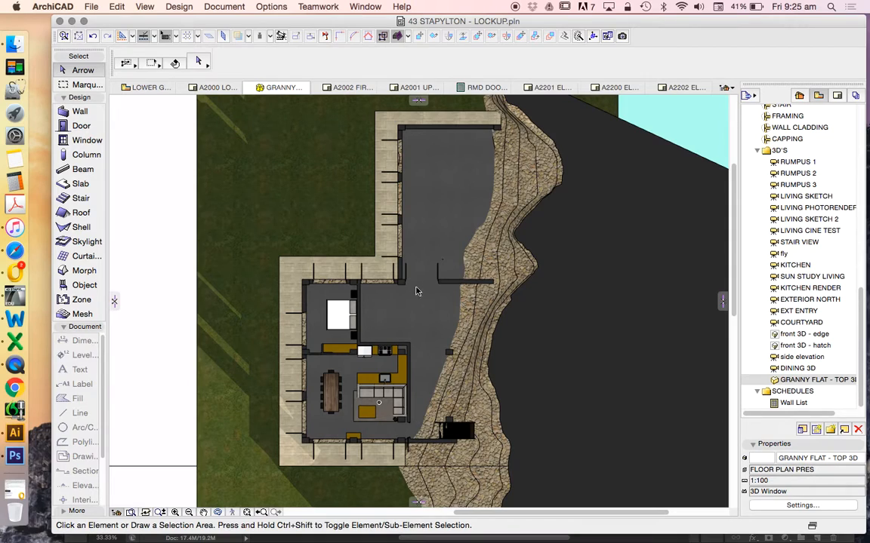
pyautogui.moveTo(435, 237)
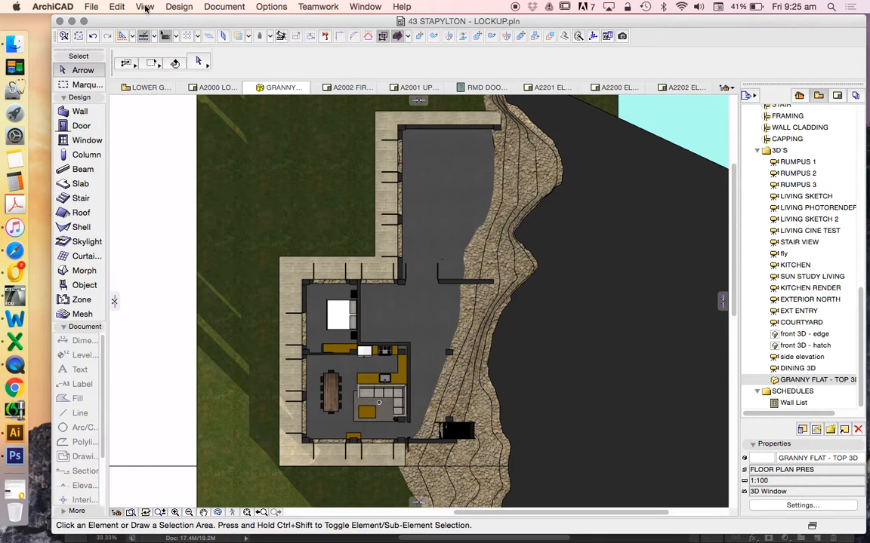
pyautogui.click(145, 6)
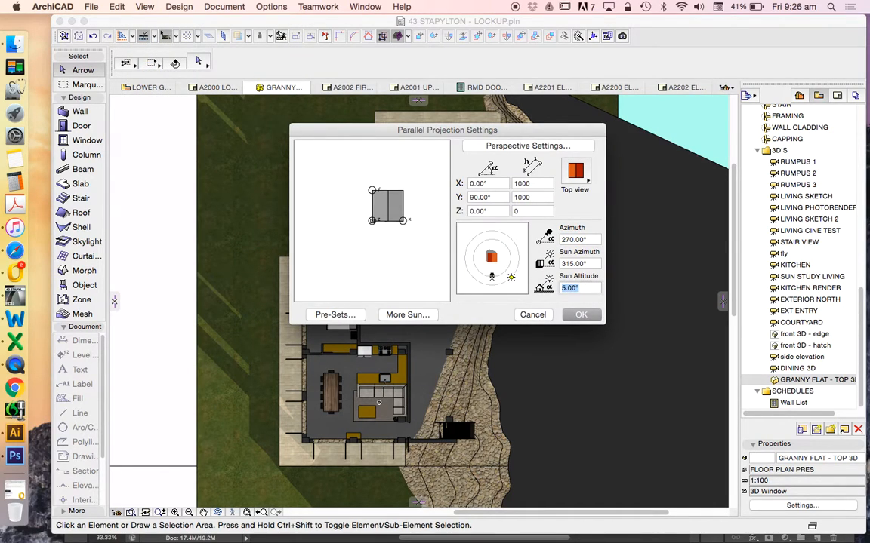
pyautogui.click(579, 315)
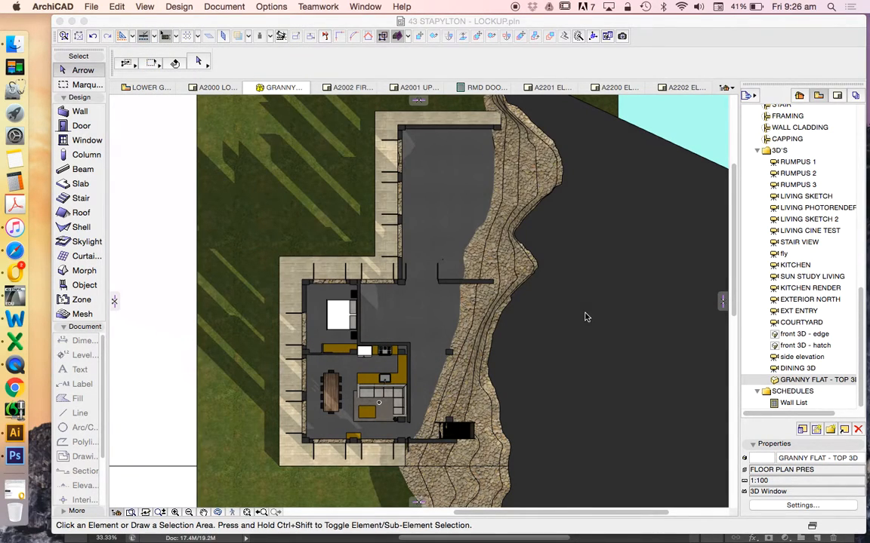
pyautogui.moveTo(244, 72)
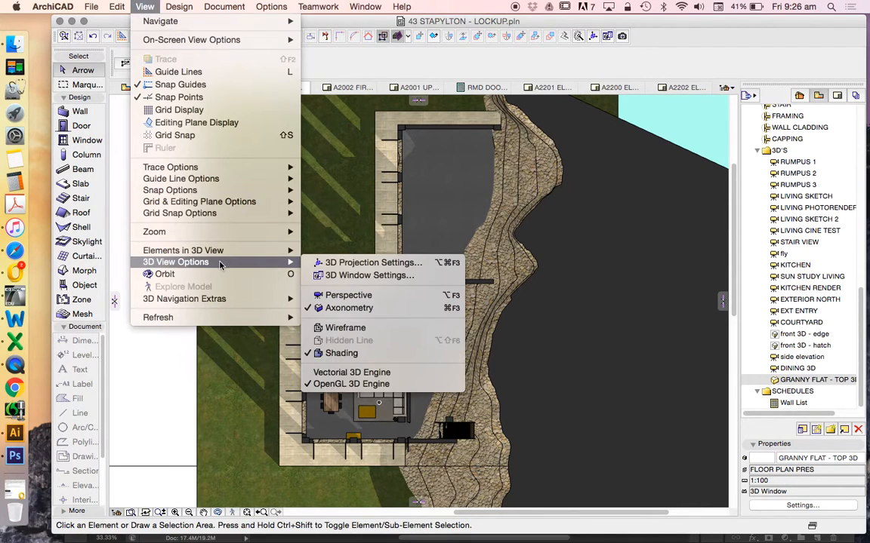
# - Swing the sun azimuth to about 195° on the 3D Projection Settings dial
pyautogui.click(371, 263)
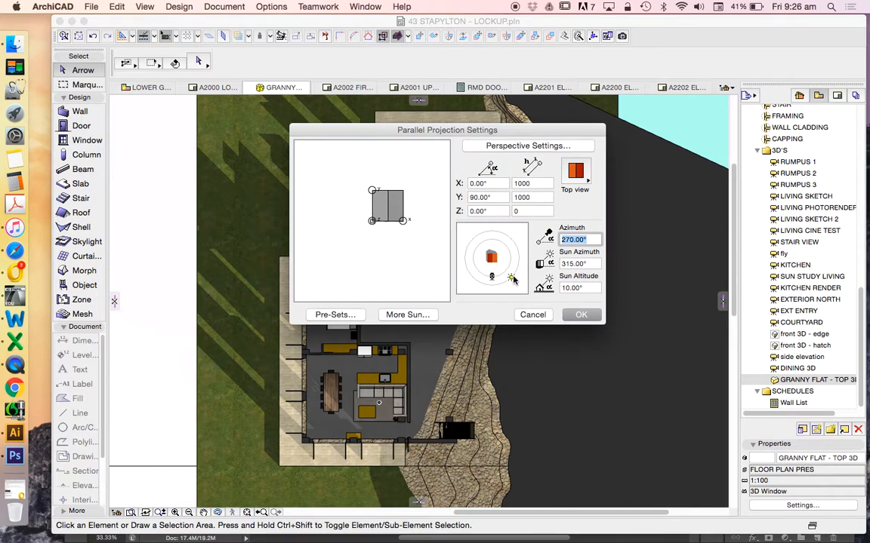
pyautogui.moveTo(512, 279); pyautogui.dragTo(459, 241)
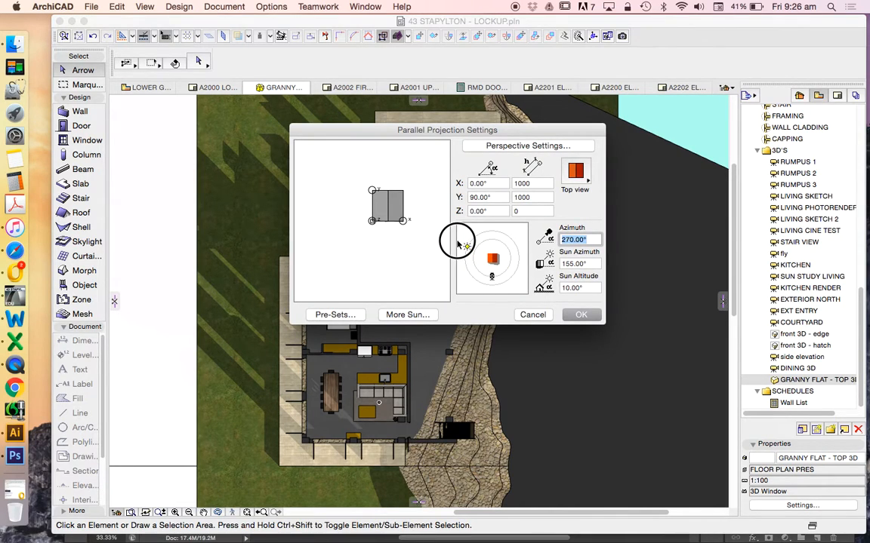
pyautogui.click(582, 316)
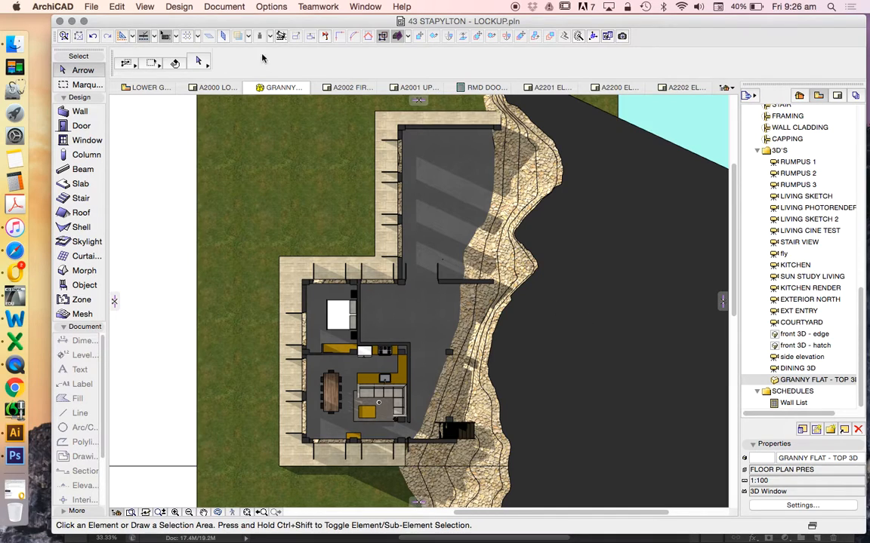
# - Set the sun altitude to 5° again in 3D Projection Settings
pyautogui.click(145, 6)
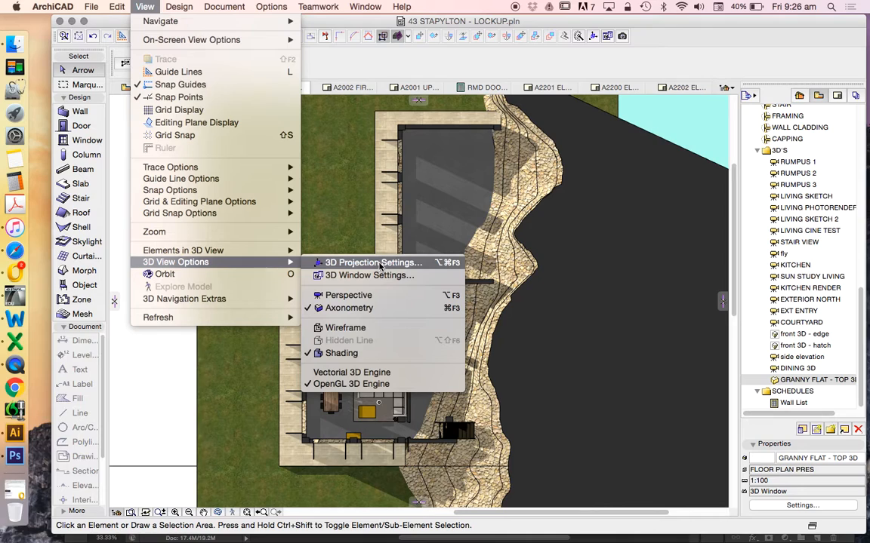
pyautogui.click(373, 263)
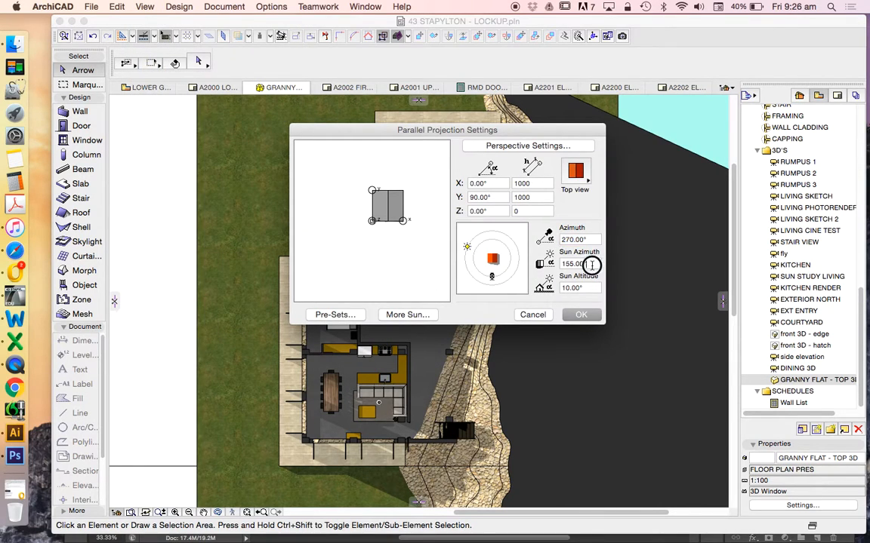
pyautogui.click(572, 288)
pyautogui.write('5')
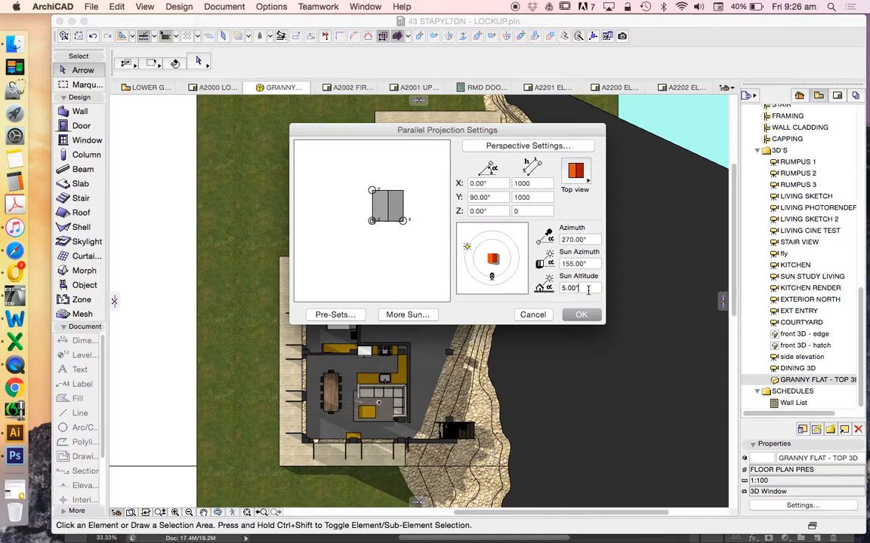
pyautogui.click(579, 316)
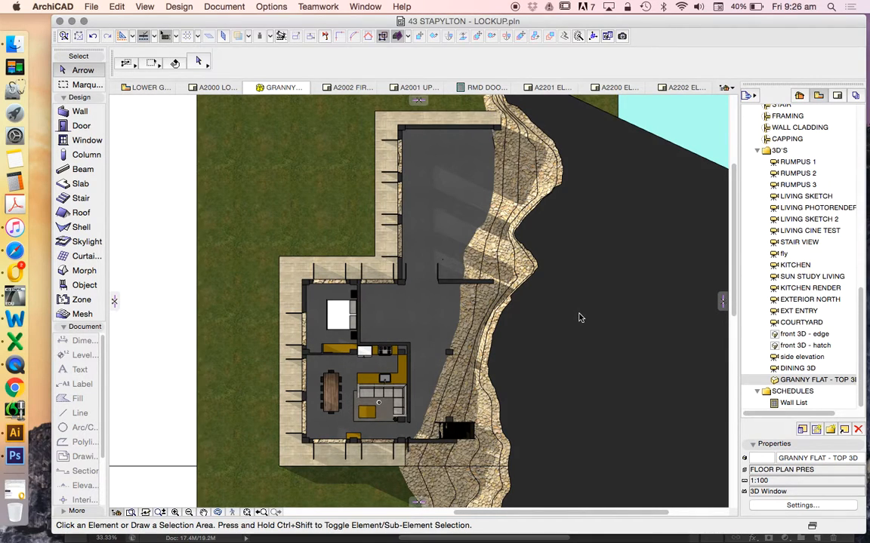
pyautogui.moveTo(317, 104)
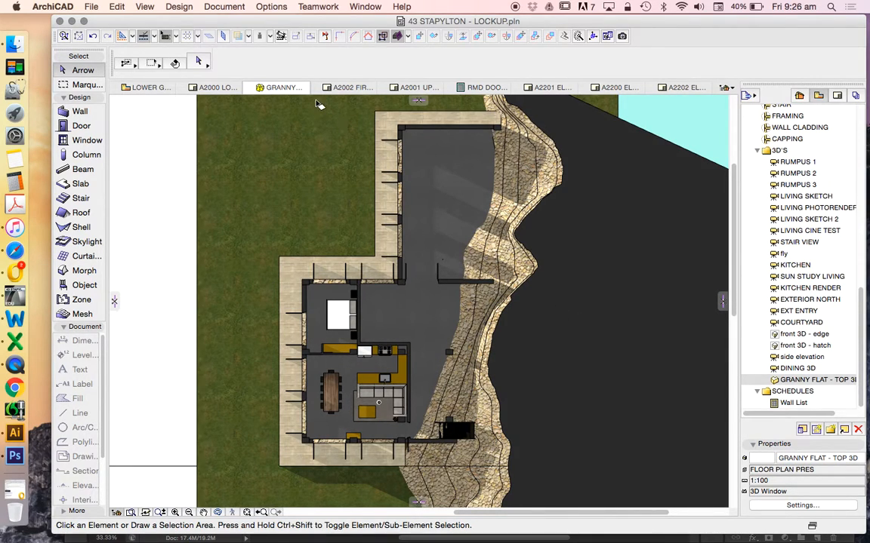
pyautogui.moveTo(674, 254)
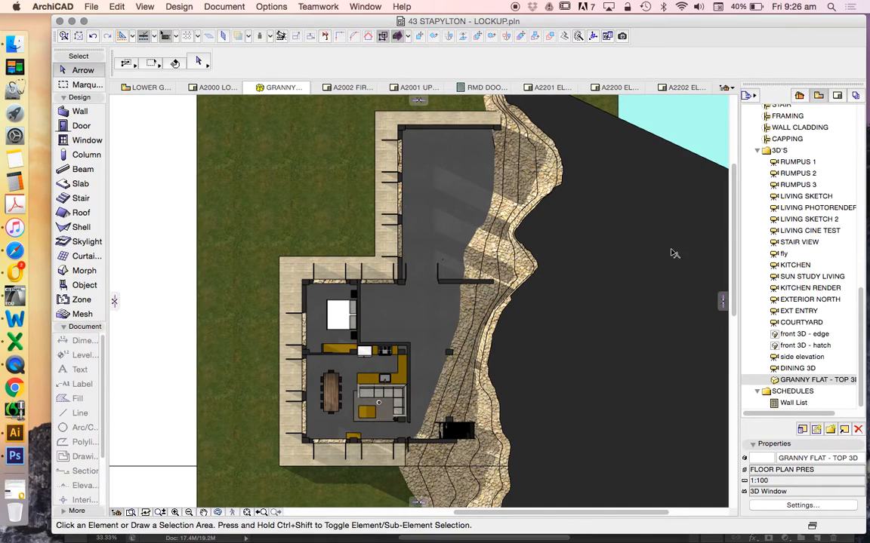
pyautogui.moveTo(148, 3)
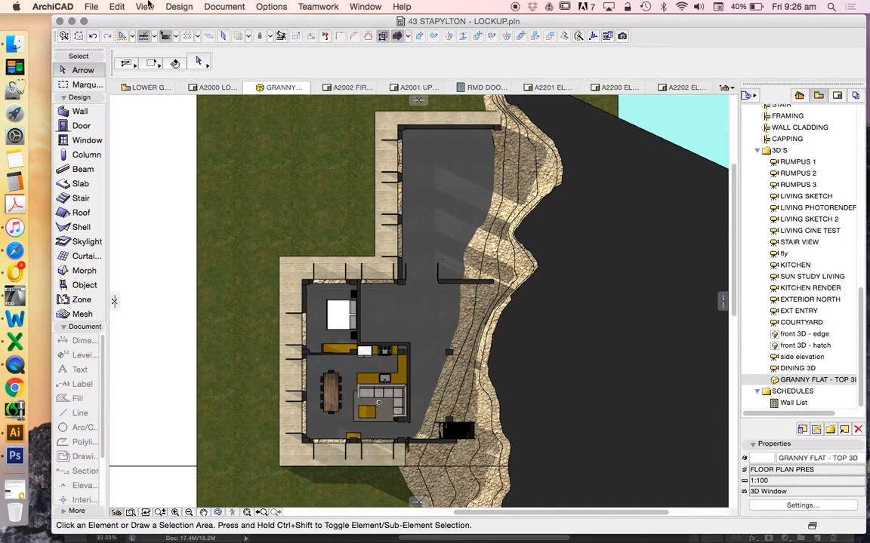
pyautogui.click(223, 7)
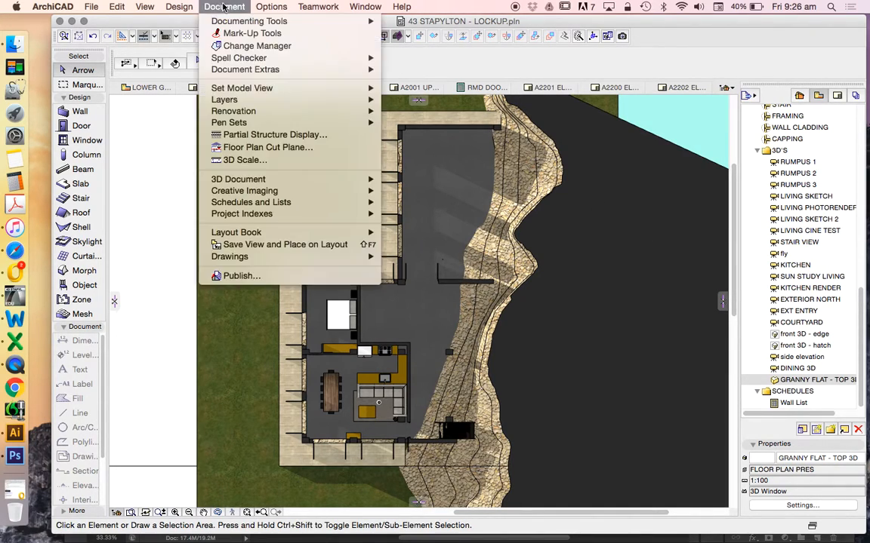
pyautogui.moveTo(245, 190)
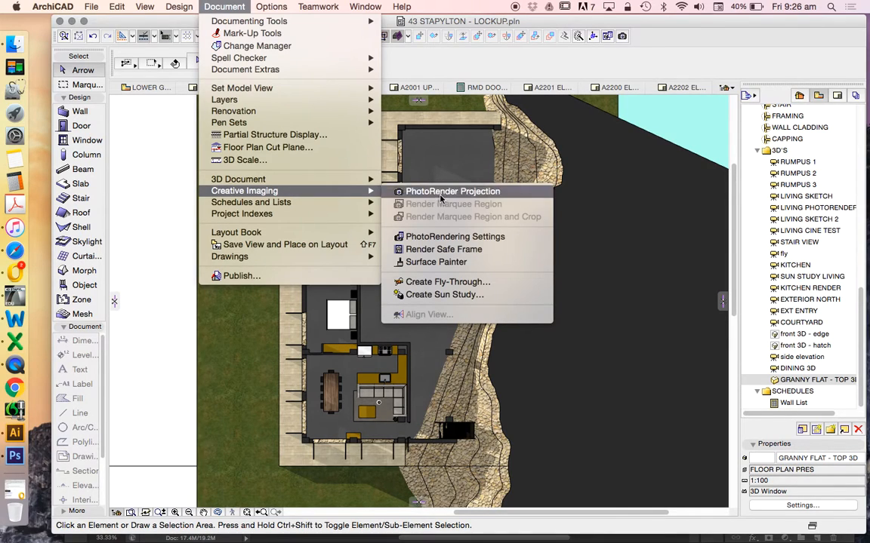
pyautogui.moveTo(450, 198)
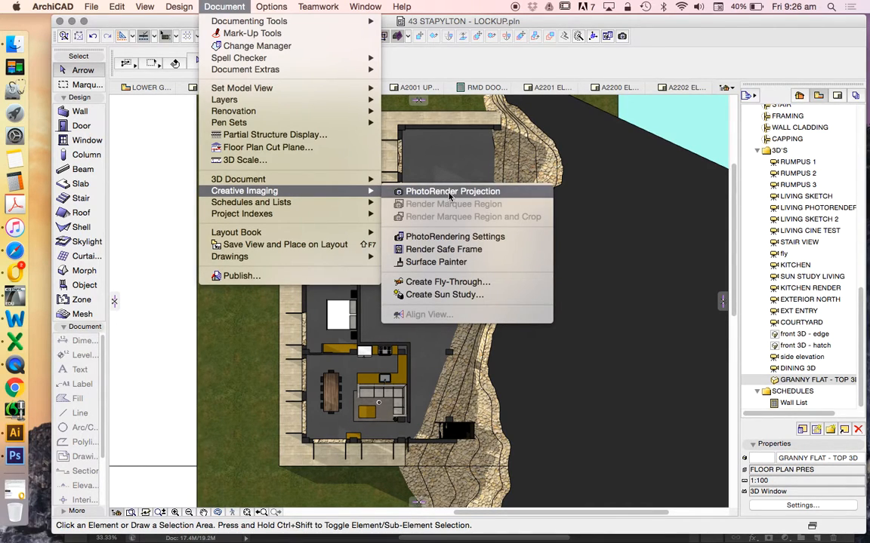
# - Render the low-sun top view with CineRender and save it as a TIFF in GRANNY FLAT
pyautogui.click(453, 190)
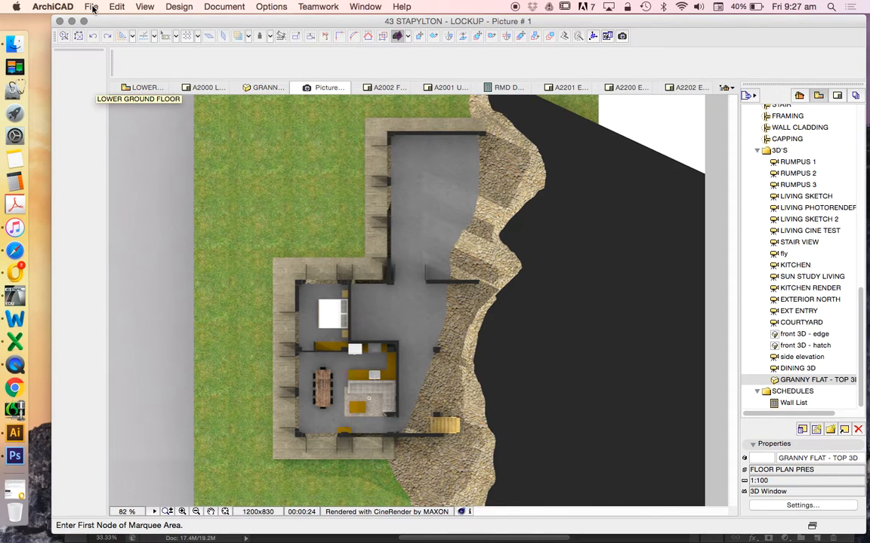
pyautogui.click(91, 6)
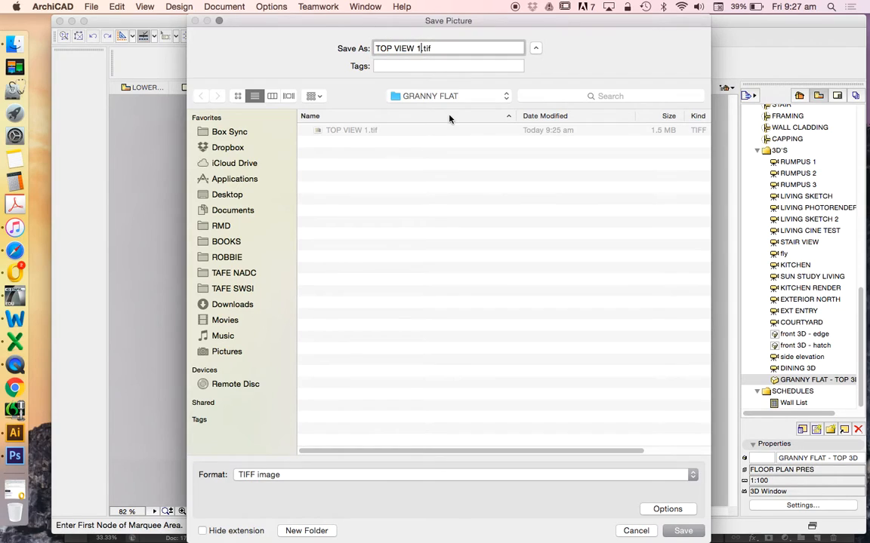
pyautogui.click(682, 532)
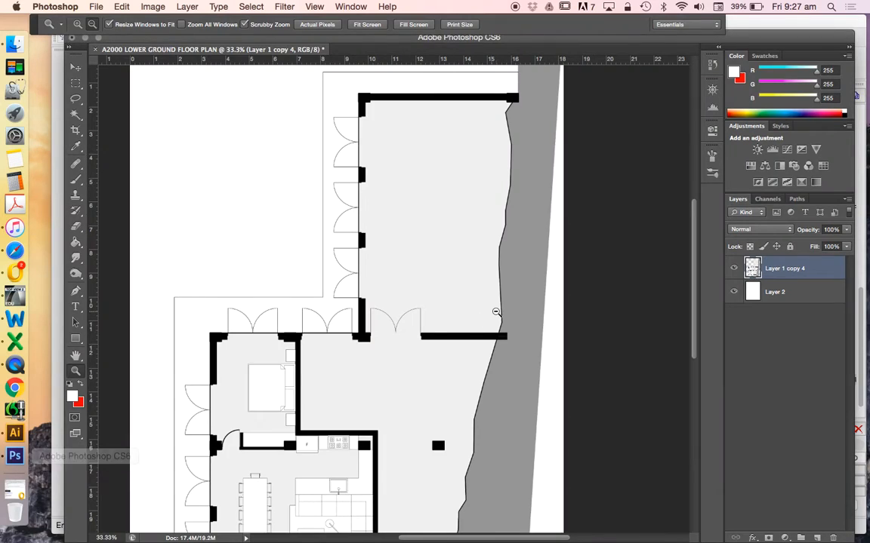
pyautogui.moveTo(275, 222)
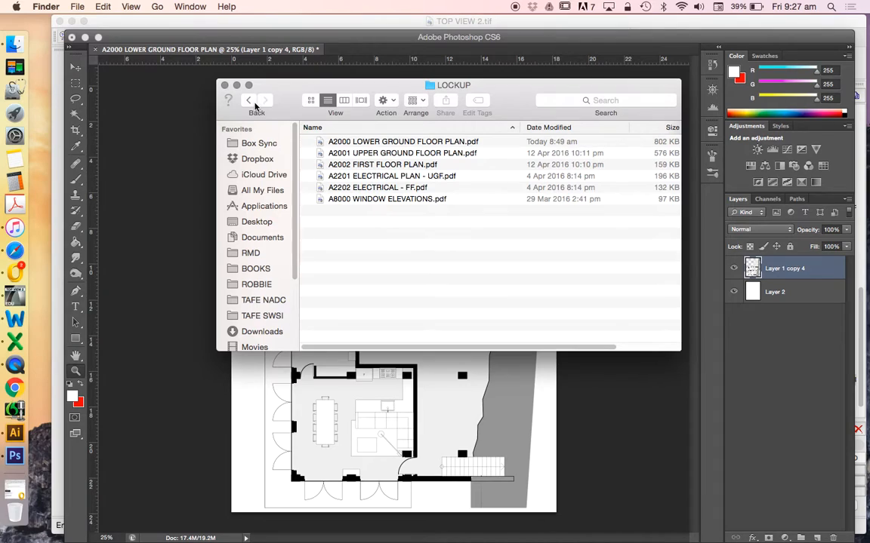
# - Navigate from the project folder into RENDERS, then the GRANNY FLAT renders folder
pyautogui.click(248, 100)
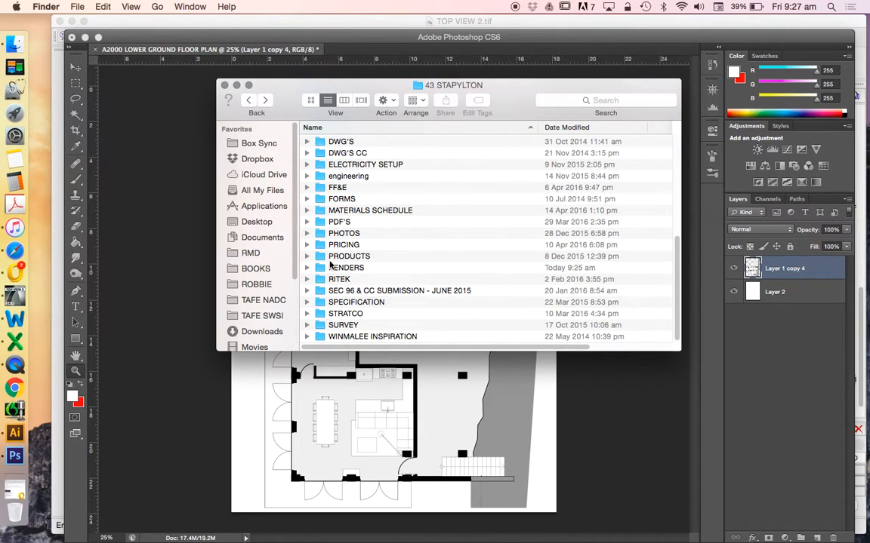
pyautogui.doubleClick(347, 267)
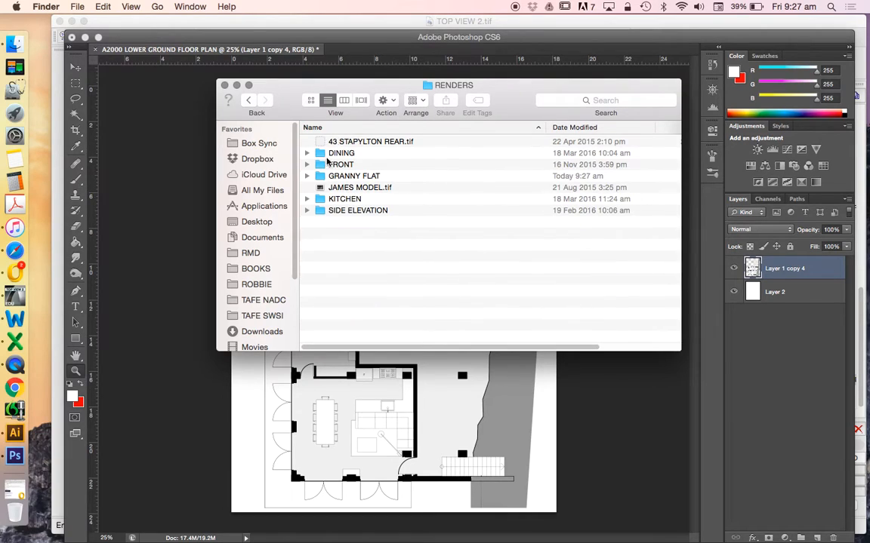
pyautogui.doubleClick(354, 175)
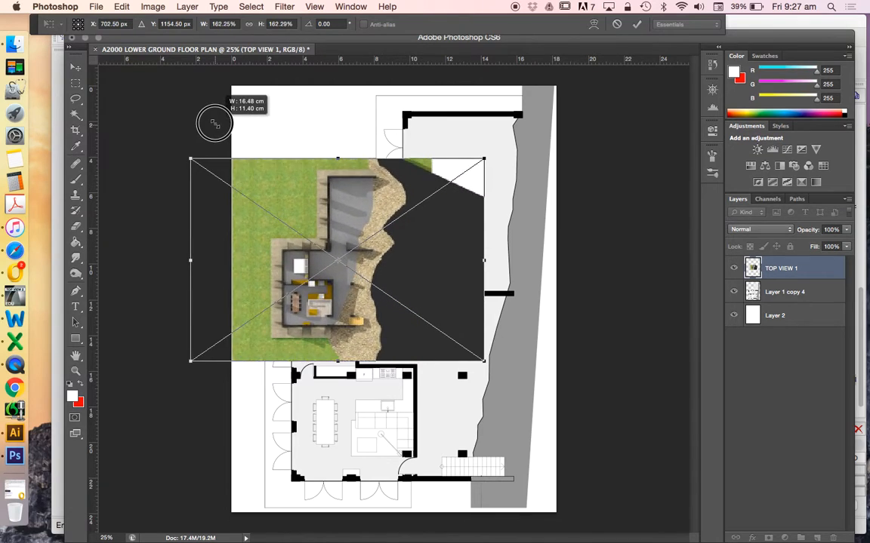
# - Scale the dragged-in TIFF up to cover the building on the floor plan and confirm placement
pyautogui.moveTo(215, 124); pyautogui.dragTo(487, 374)
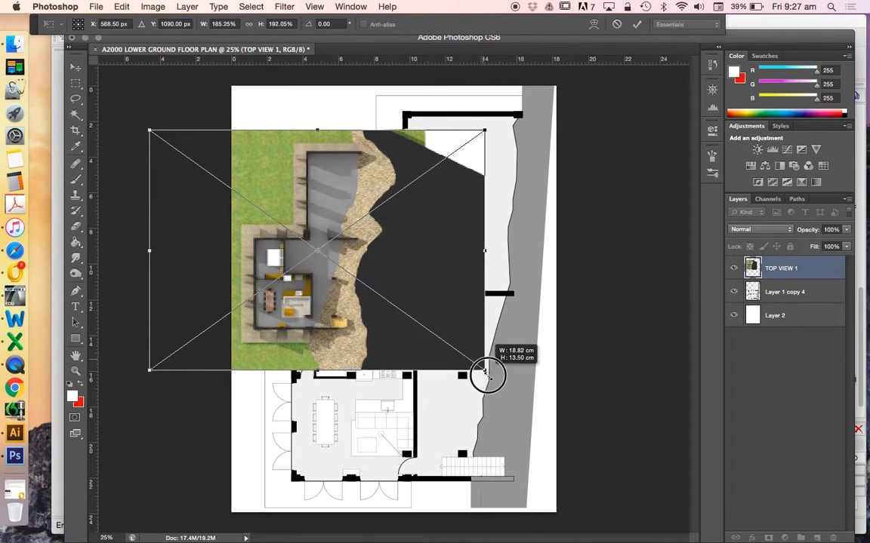
pyautogui.moveTo(487, 374); pyautogui.dragTo(713, 525)
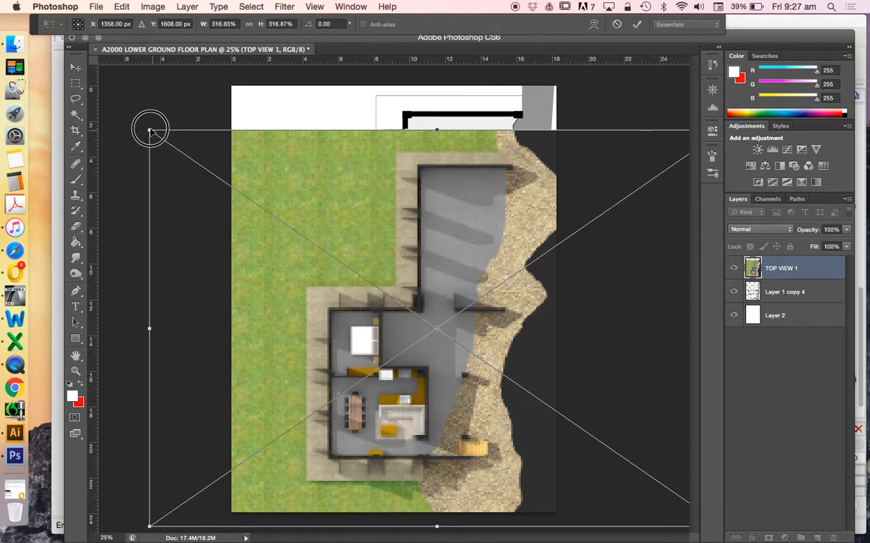
pyautogui.moveTo(151, 128); pyautogui.dragTo(247, 154)
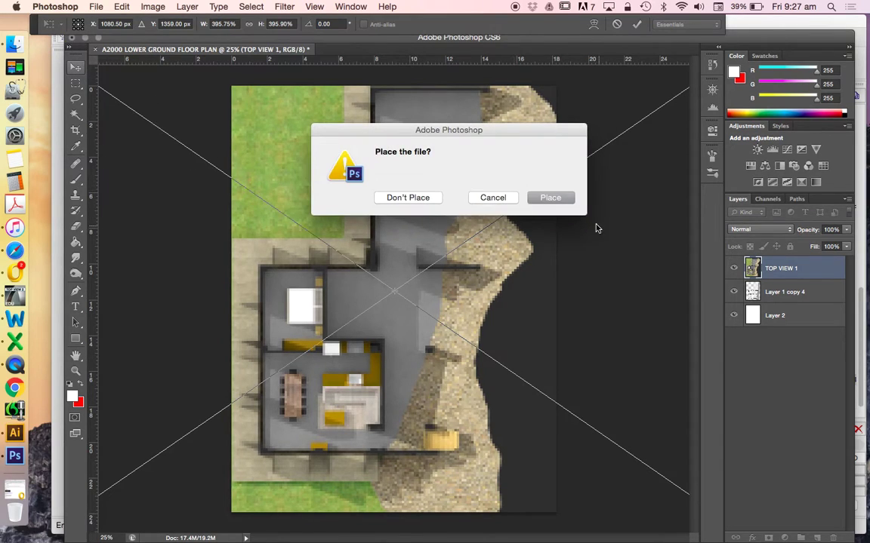
pyautogui.click(549, 197)
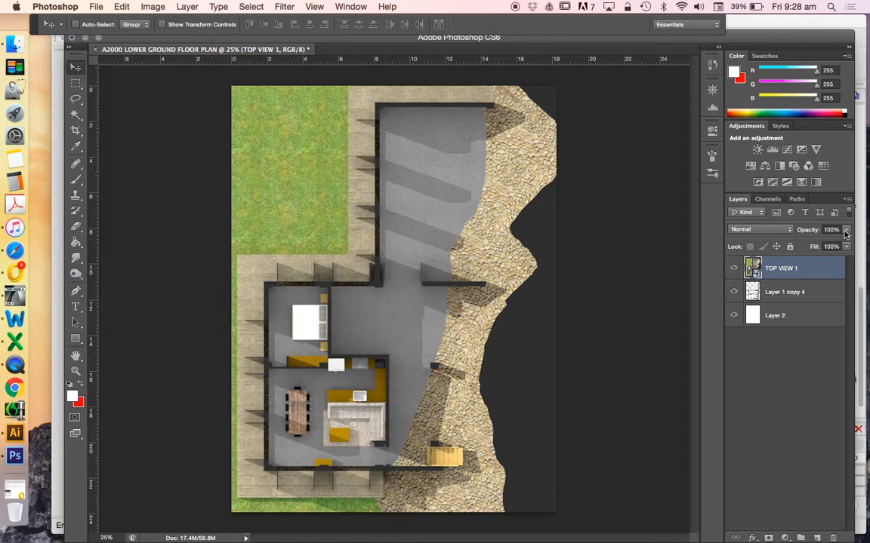
# - Lower the TOP VIEW 1 layer to 57% opacity and nudge it so walls match the plan
pyautogui.moveTo(843, 240); pyautogui.dragTo(818, 240)
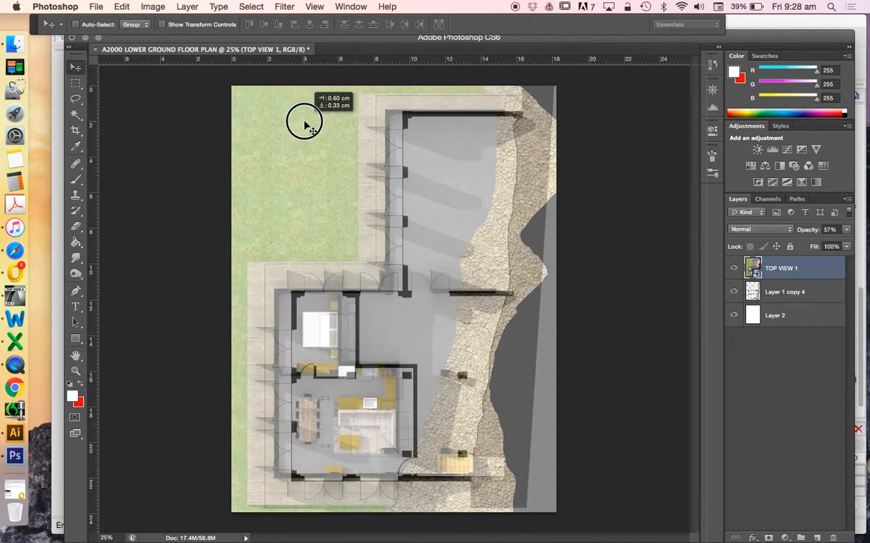
pyautogui.moveTo(305, 124); pyautogui.dragTo(320, 128)
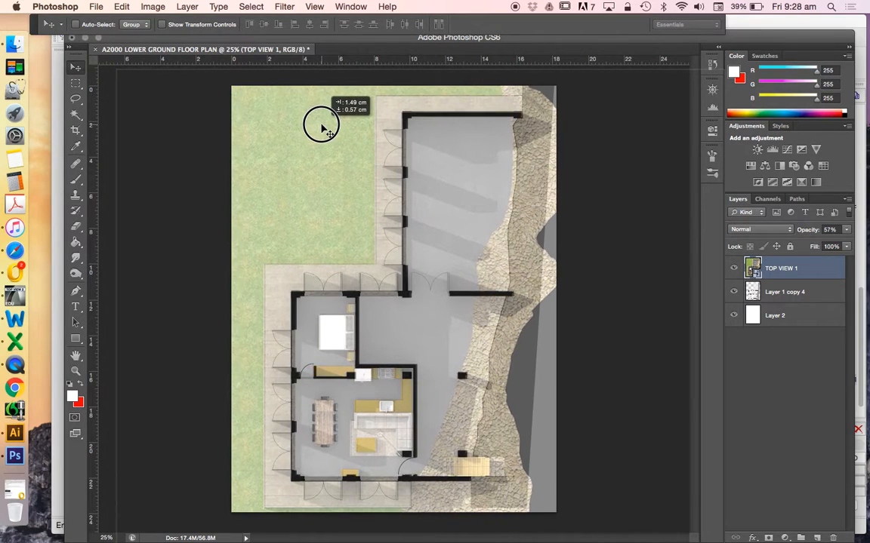